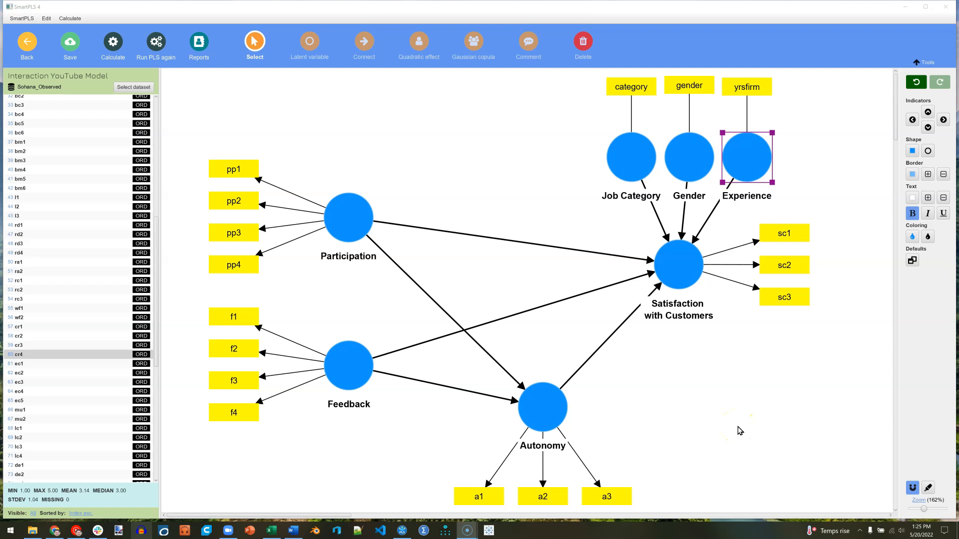
mouse_move(494, 317)
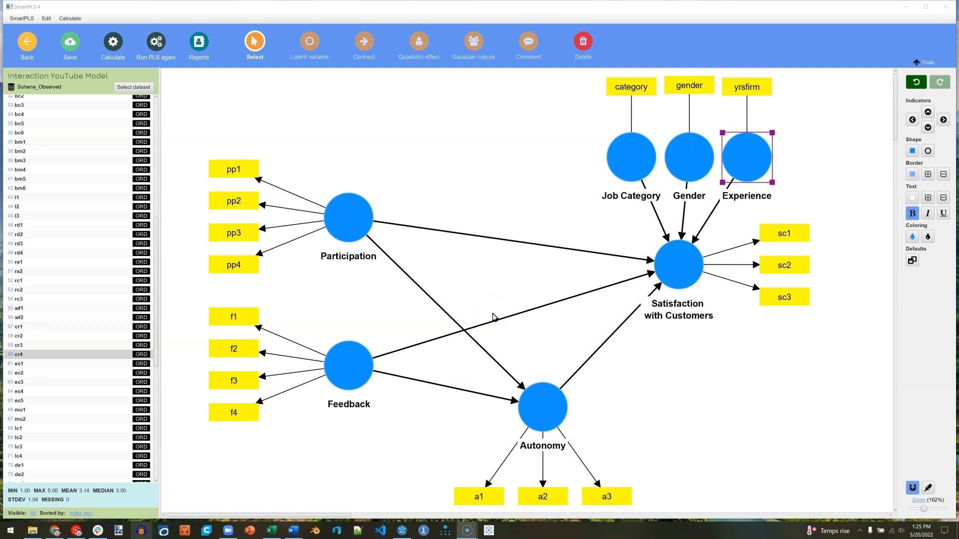
Add Learning Orientation (l1–l3) moderating paths to Satisfaction with Customers and Autonomy, positioned near the other constructs.
right_click(677, 264)
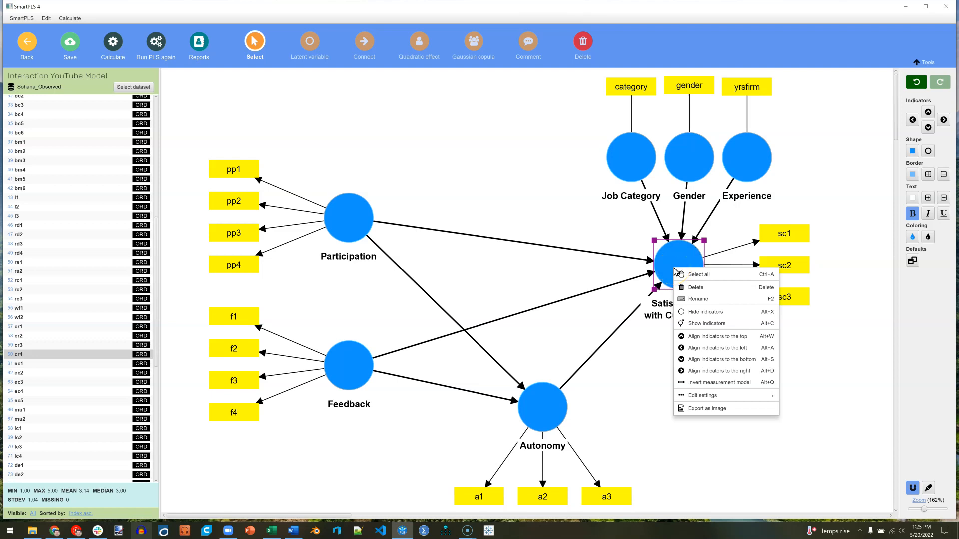
mouse_move(726, 337)
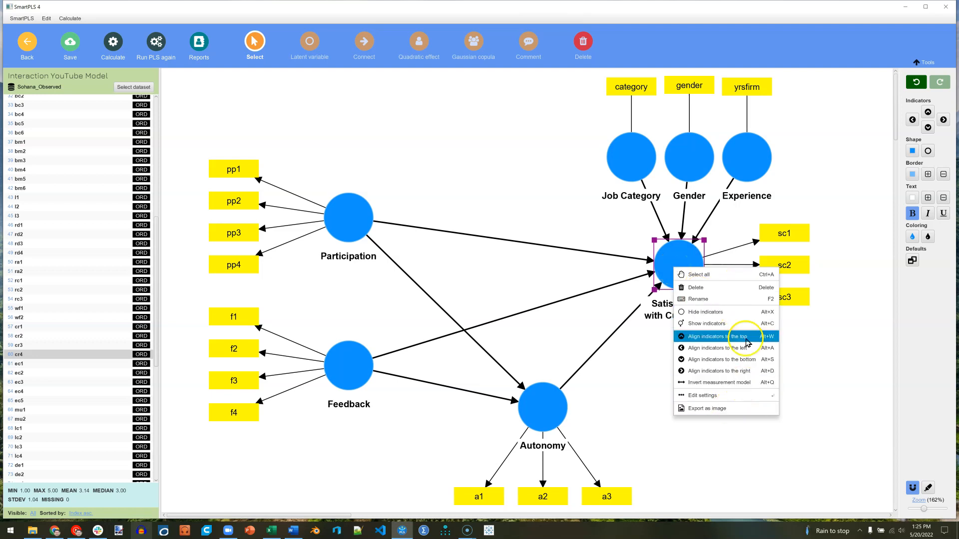
mouse_move(704, 312)
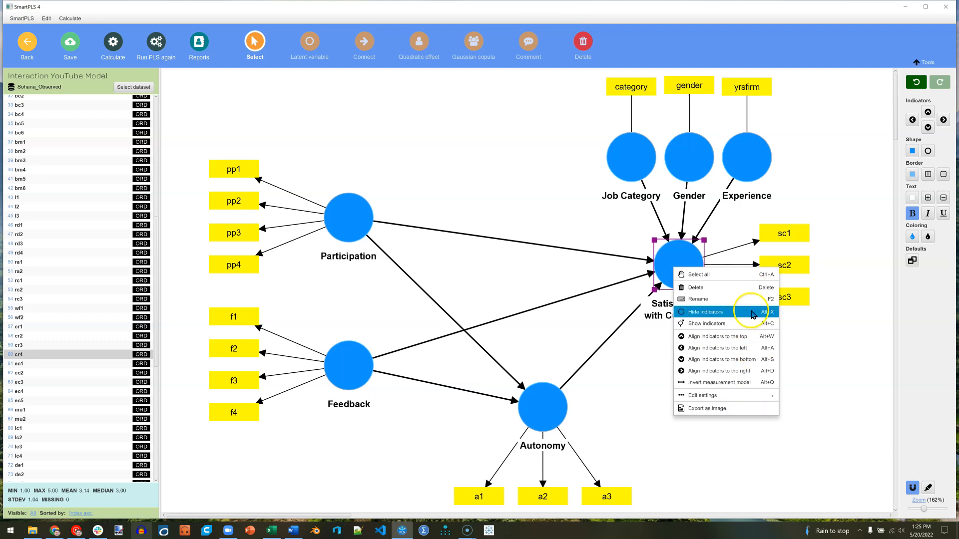
left_click(703, 312)
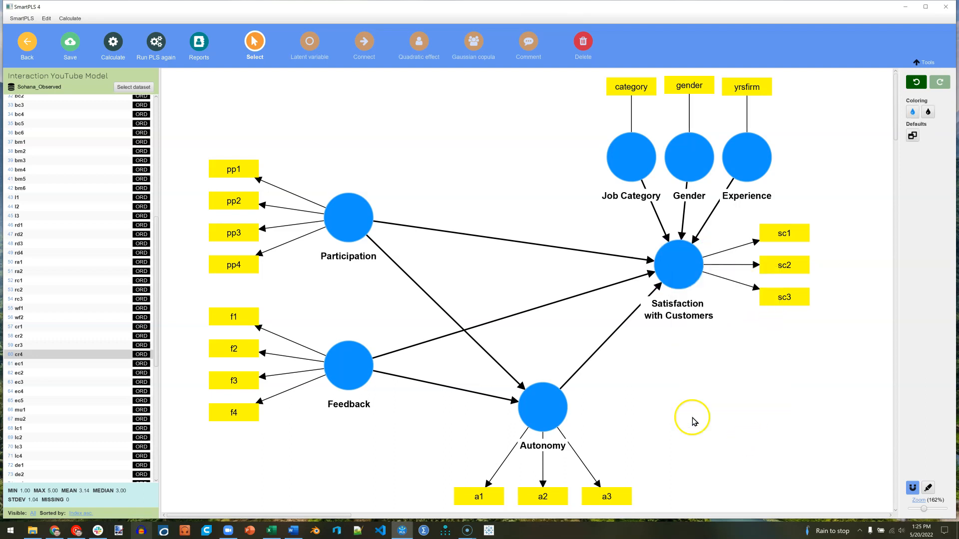
mouse_move(59, 198)
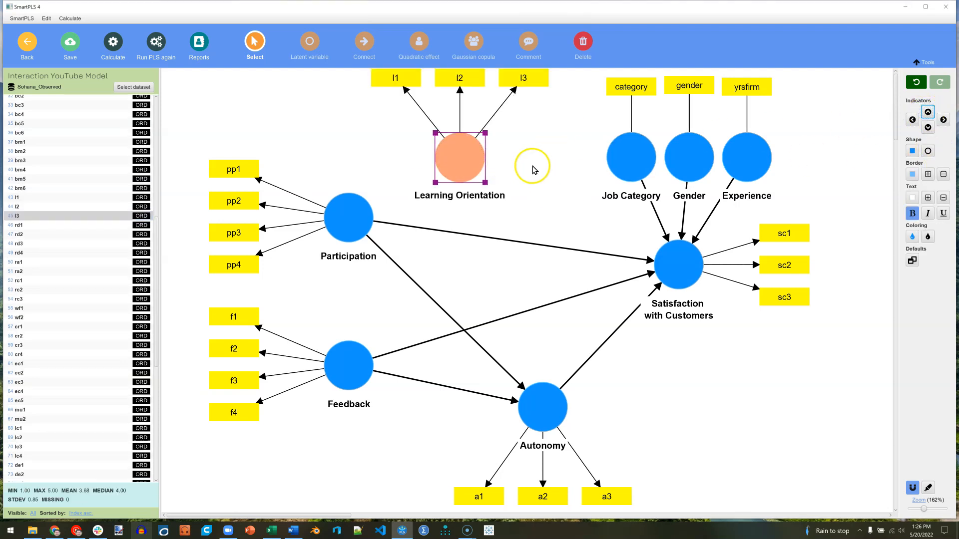
left_click(364, 39)
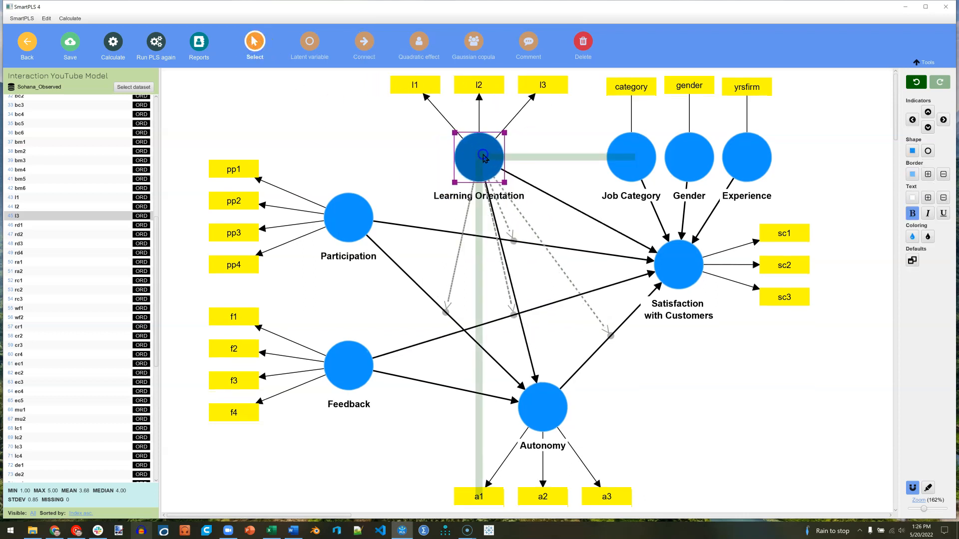
left_click_drag(478, 156, 416, 150)
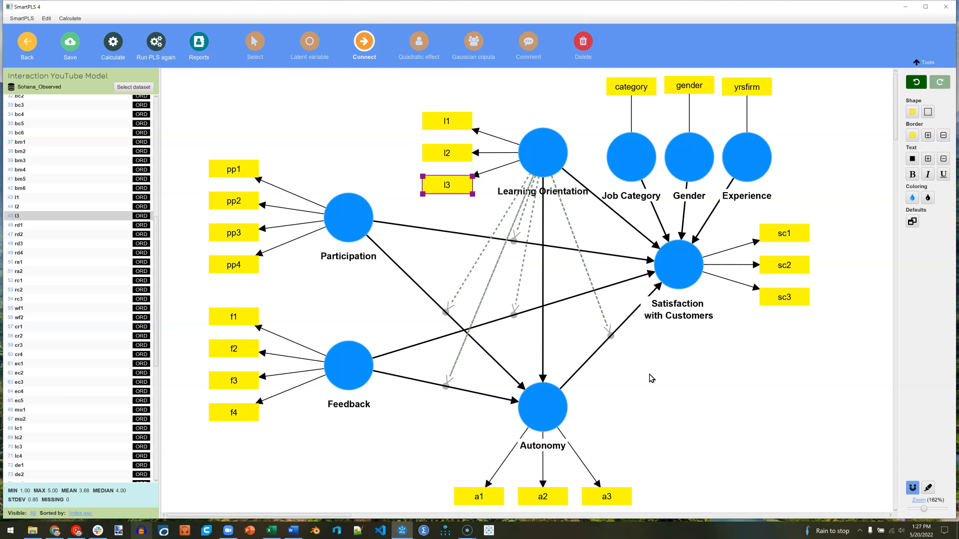
Run the PLS-SEM algorithm so loadings, path coefficients and R² values (0.163, 0.248) appear.
left_click(112, 43)
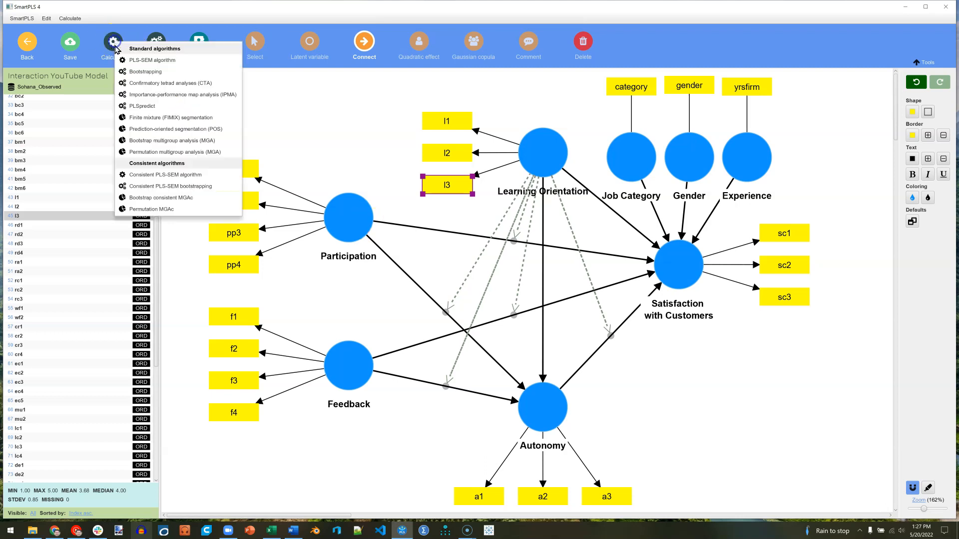
left_click(152, 60)
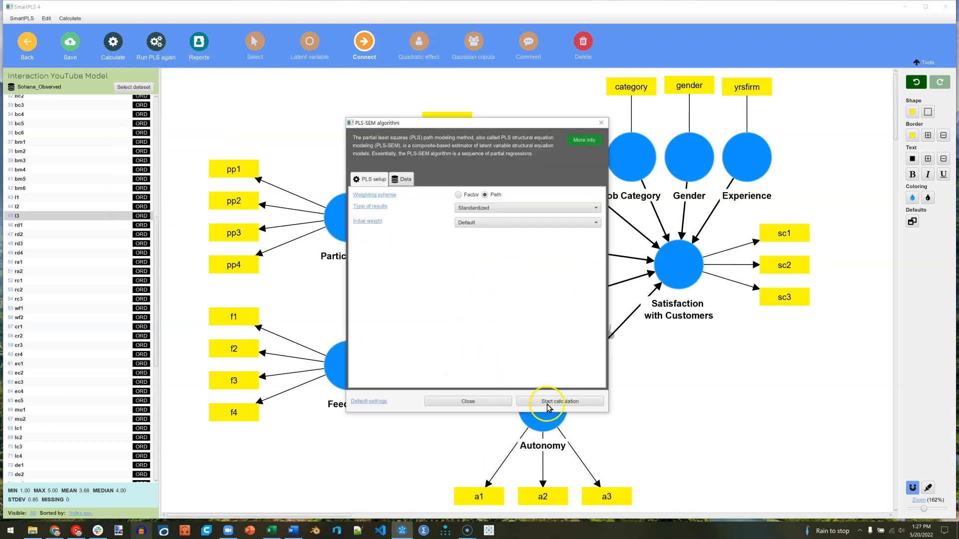
mouse_move(562, 358)
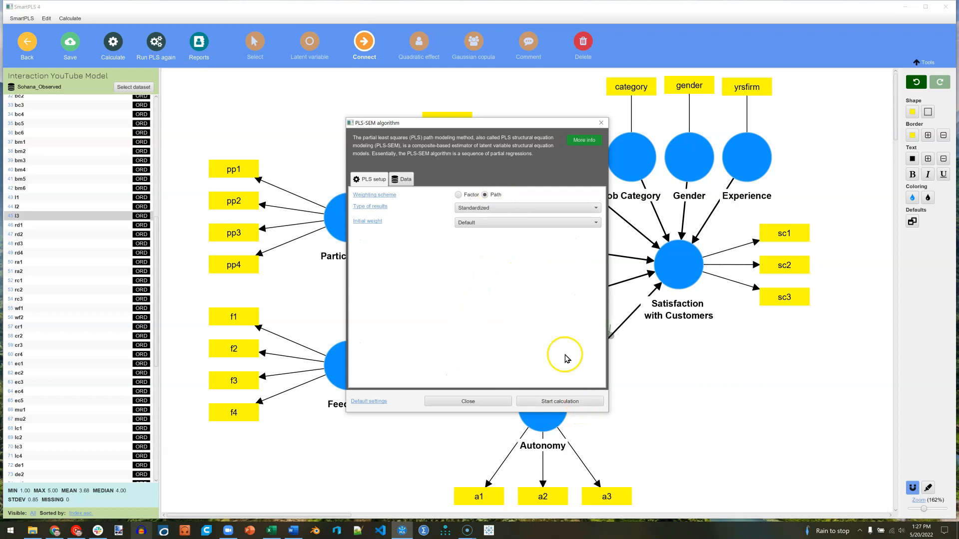
left_click(559, 401)
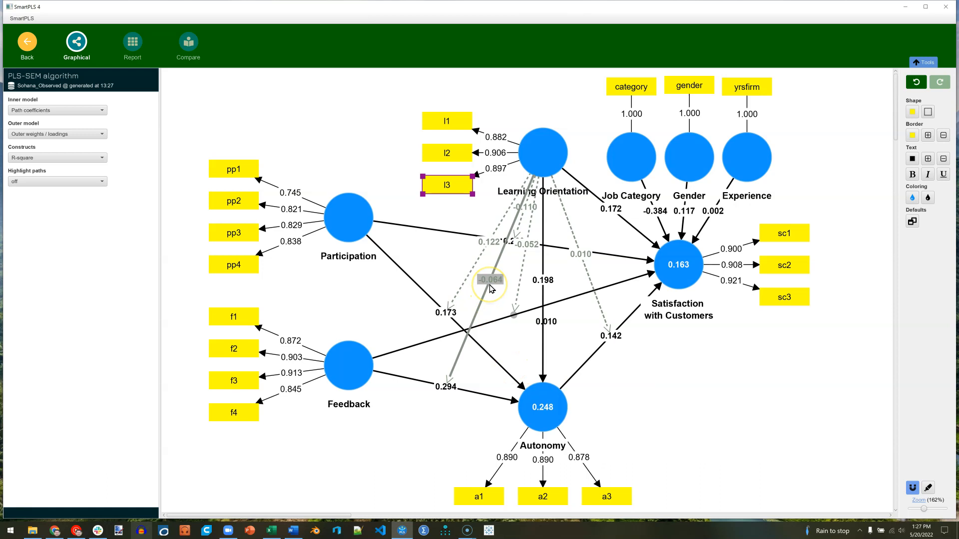
mouse_move(484, 248)
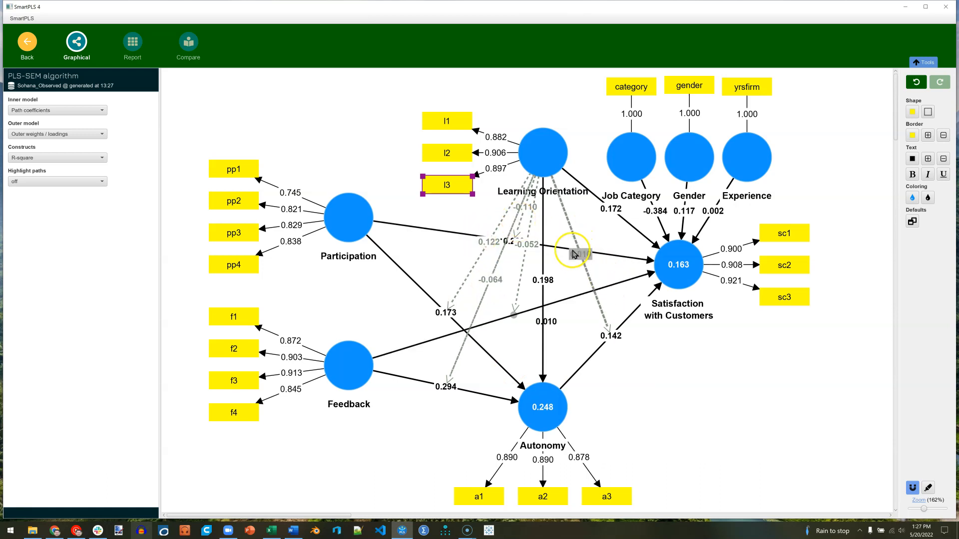
Spread apart the overlapping coefficient labels, including the hidden 0.223 label.
left_click(578, 263)
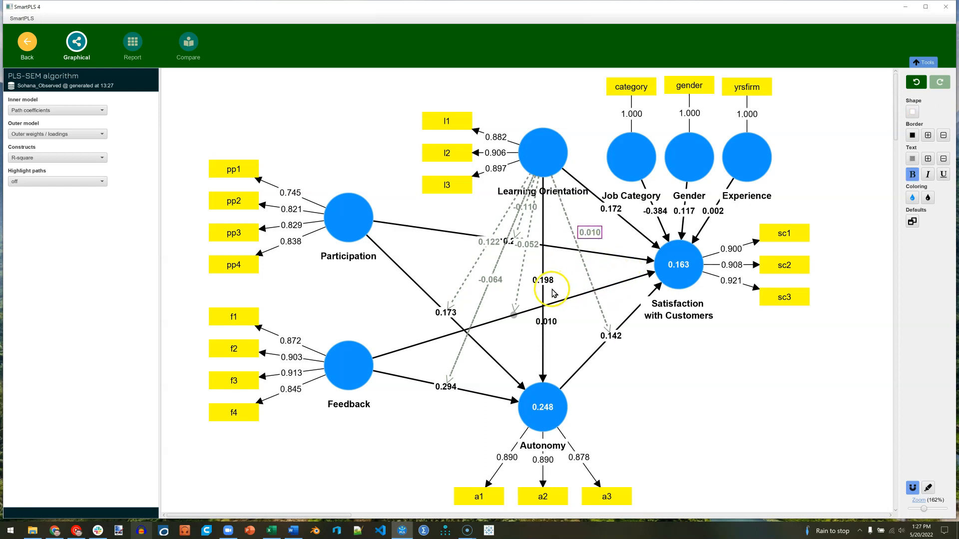
left_click(544, 280)
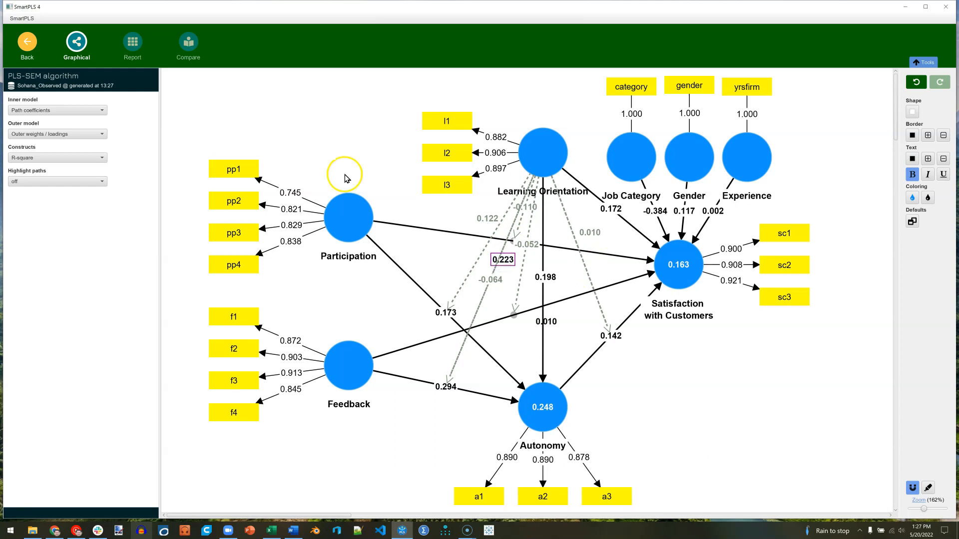
View the path coefficients matrix and the Learning Orientation x Participation simple slope chart in the report.
left_click(132, 45)
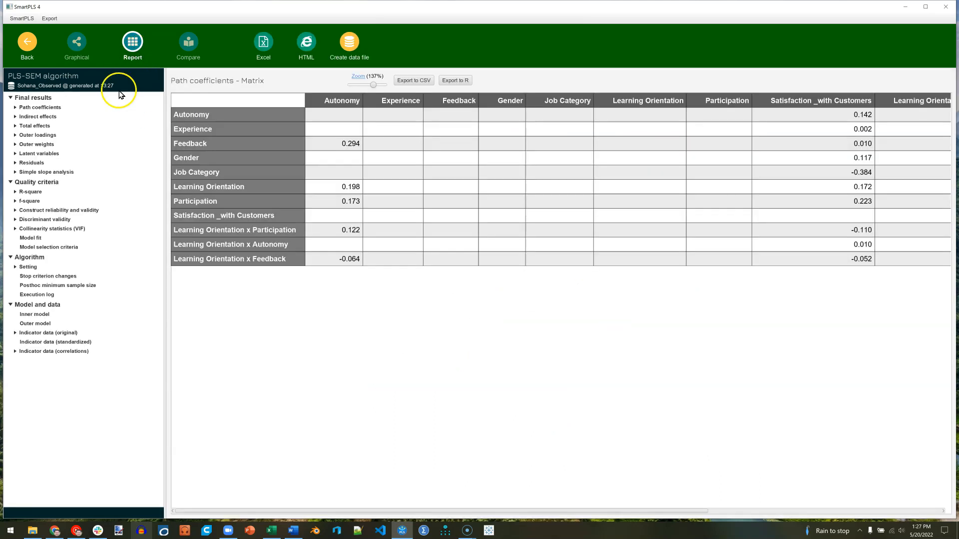
left_click(46, 172)
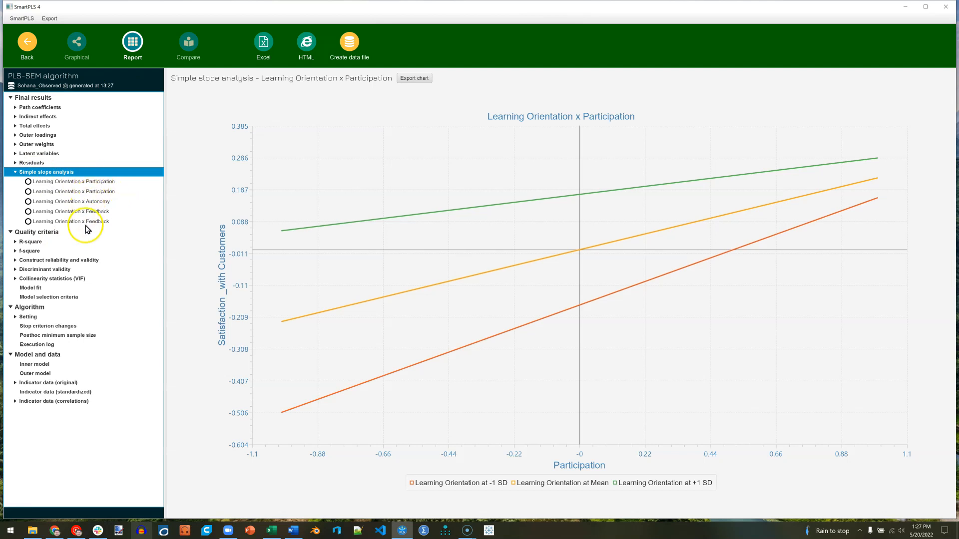
mouse_move(103, 230)
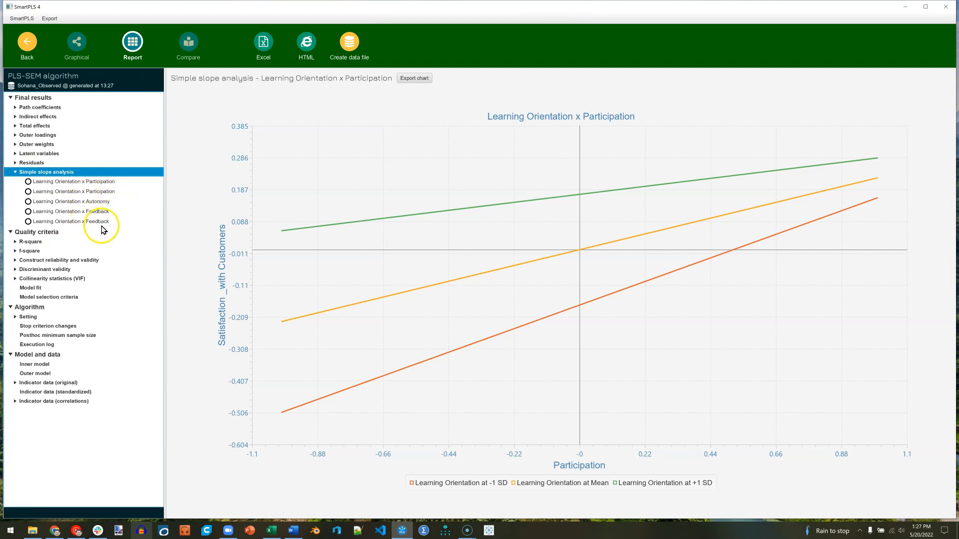
mouse_move(52, 110)
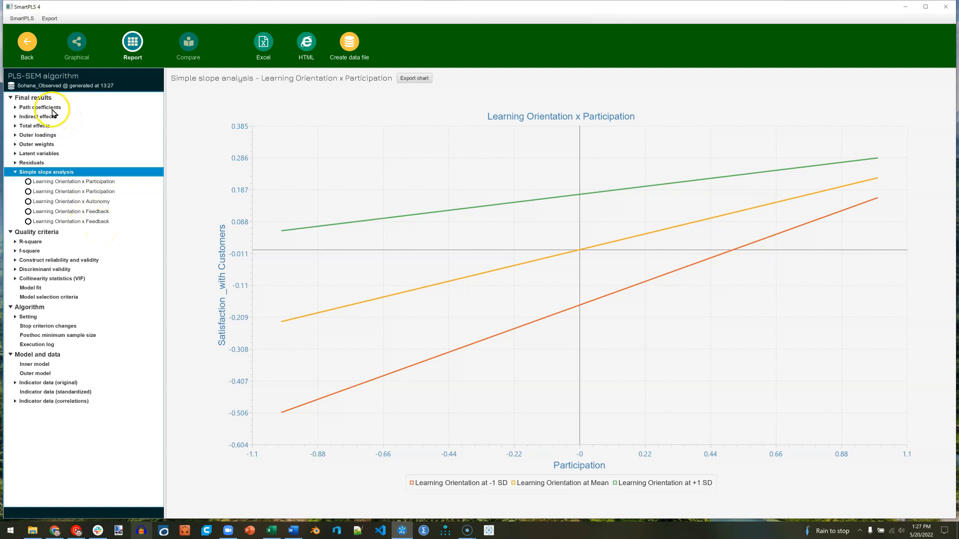
left_click(40, 107)
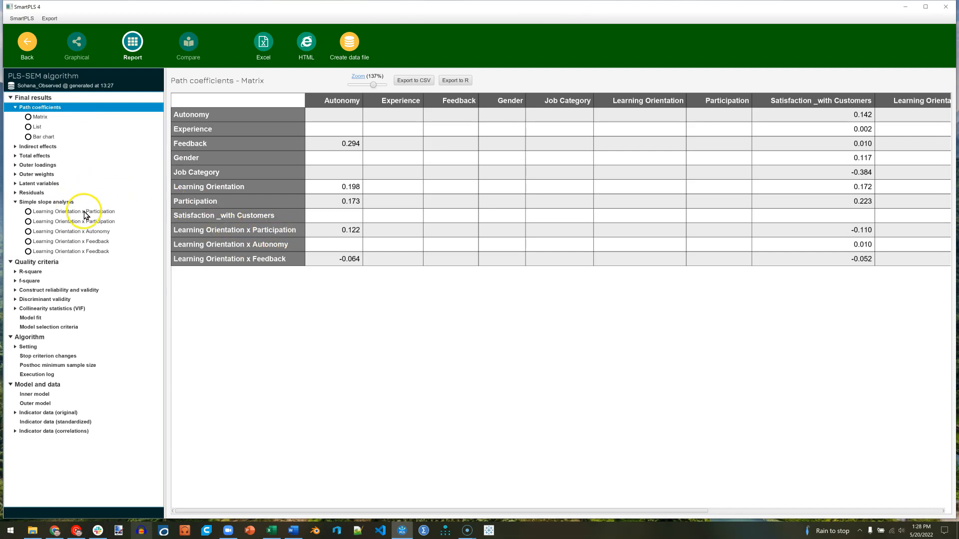
left_click(73, 211)
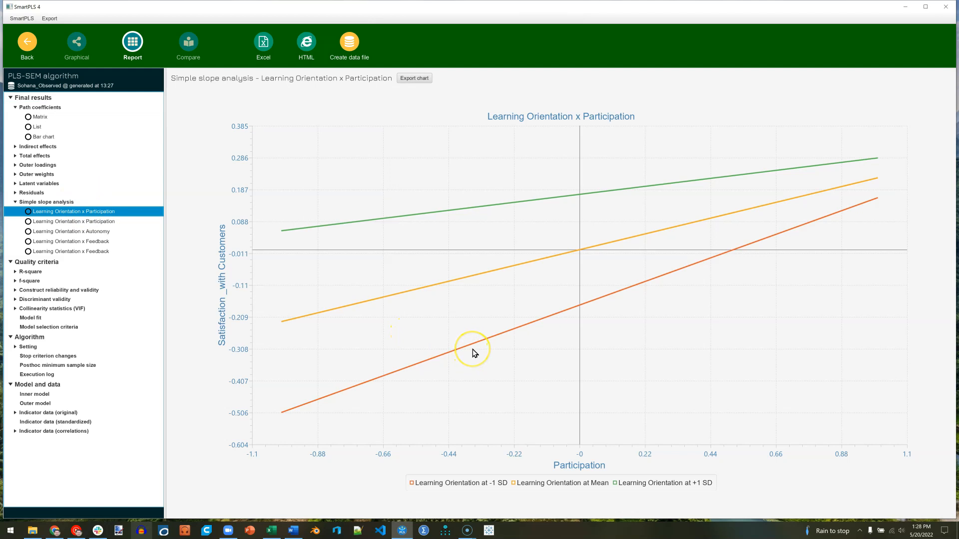
mouse_move(479, 277)
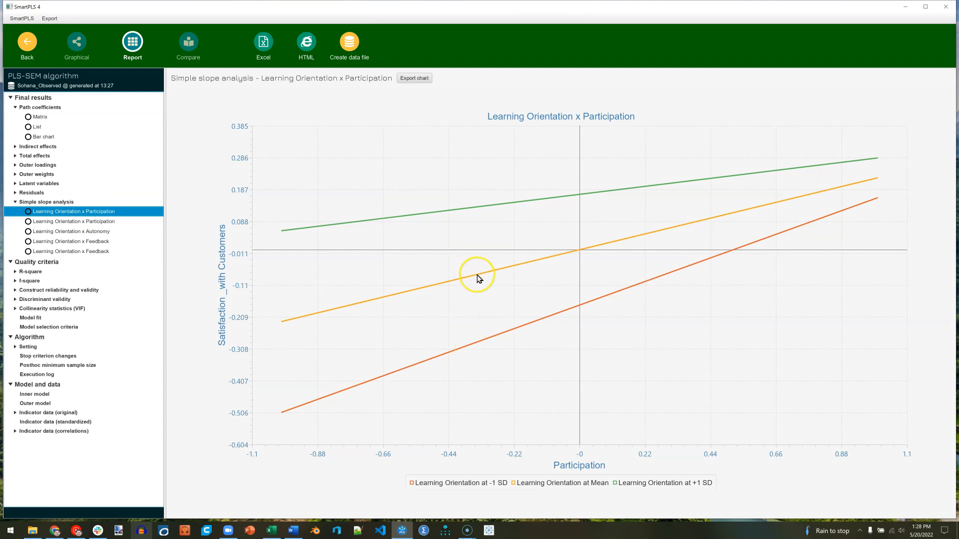
mouse_move(467, 211)
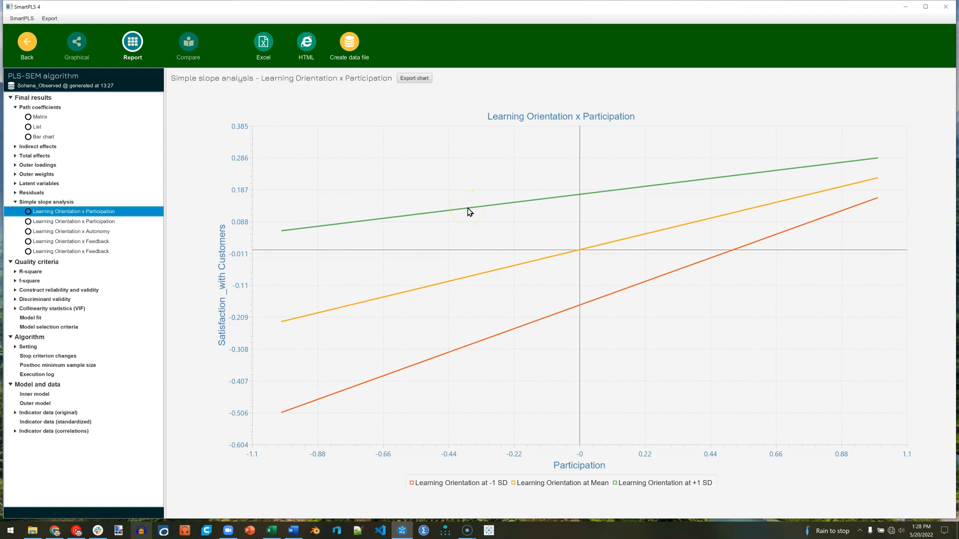
mouse_move(487, 239)
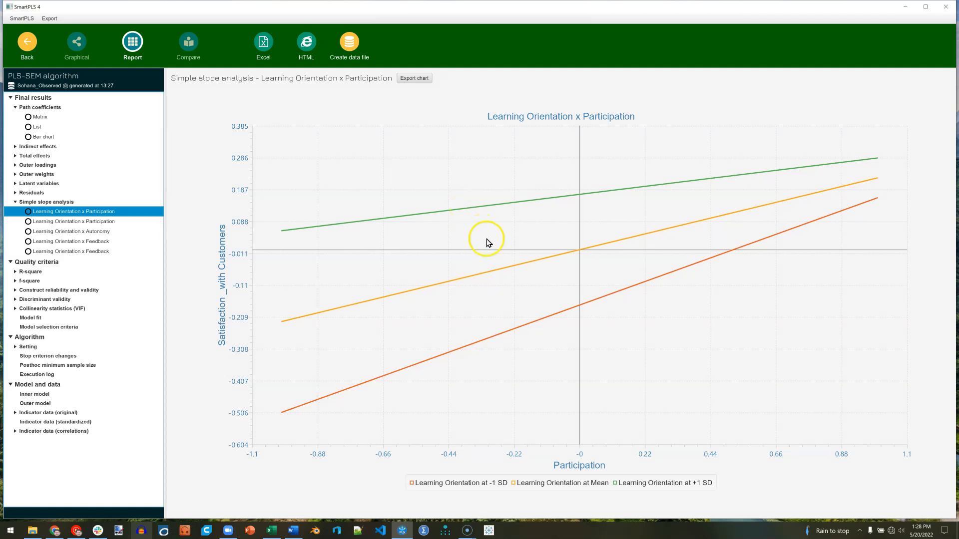
mouse_move(586, 470)
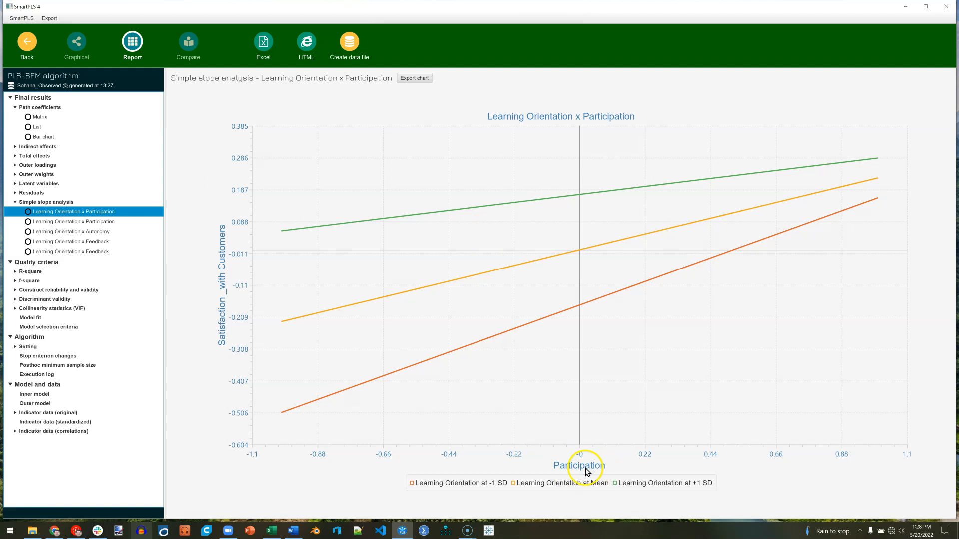
mouse_move(602, 287)
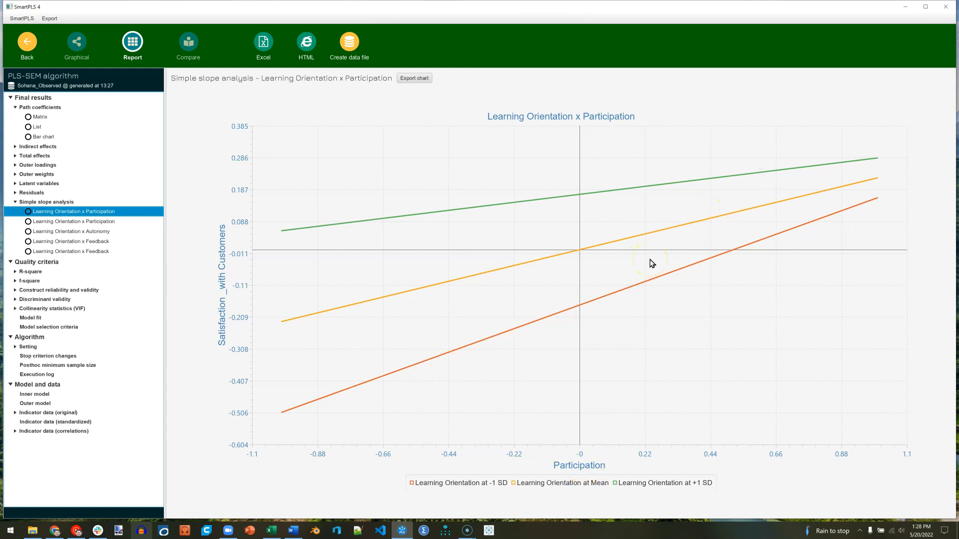
mouse_move(788, 212)
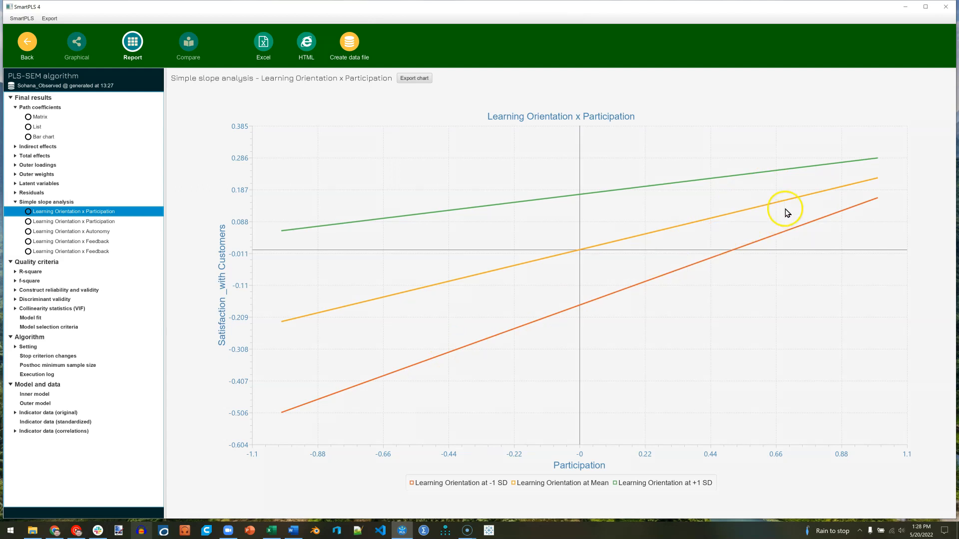
mouse_move(586, 471)
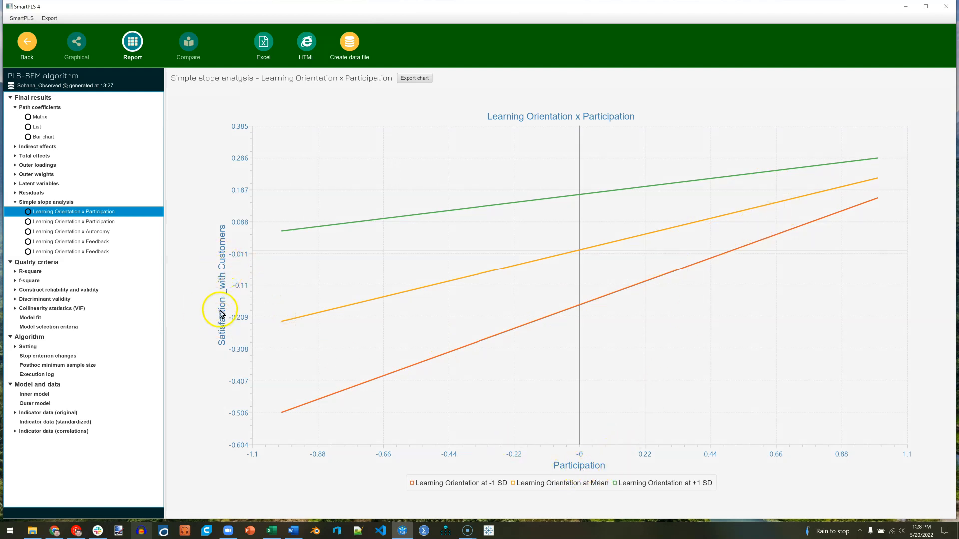
mouse_move(653, 200)
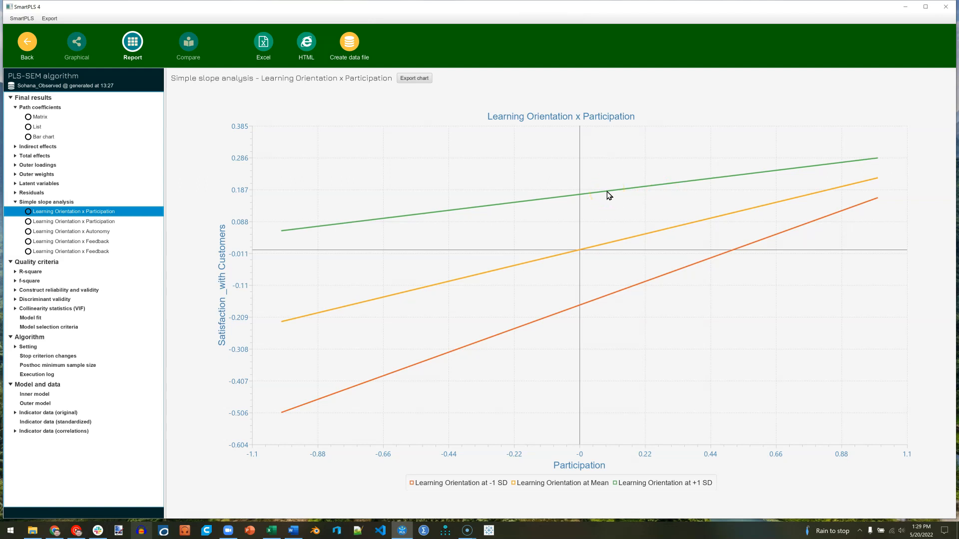
mouse_move(621, 300)
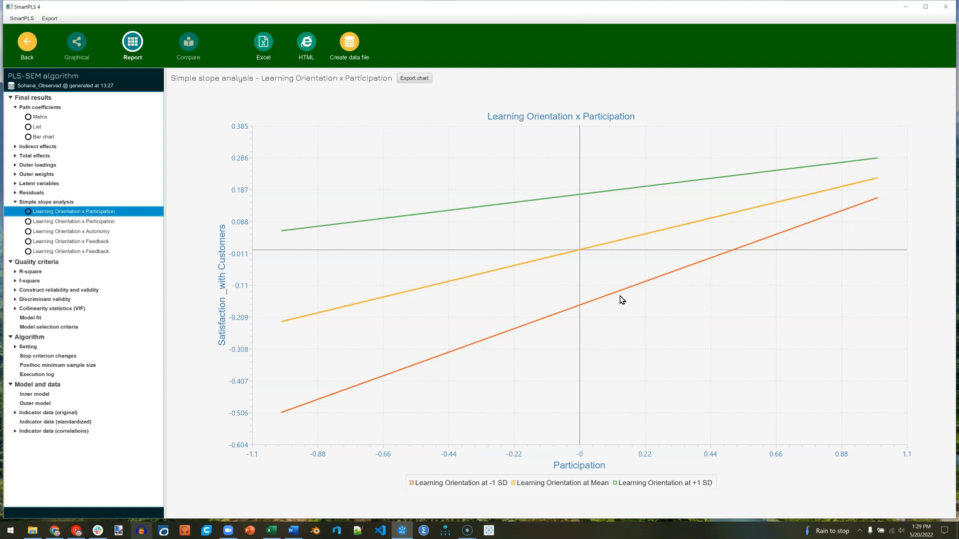
mouse_move(591, 313)
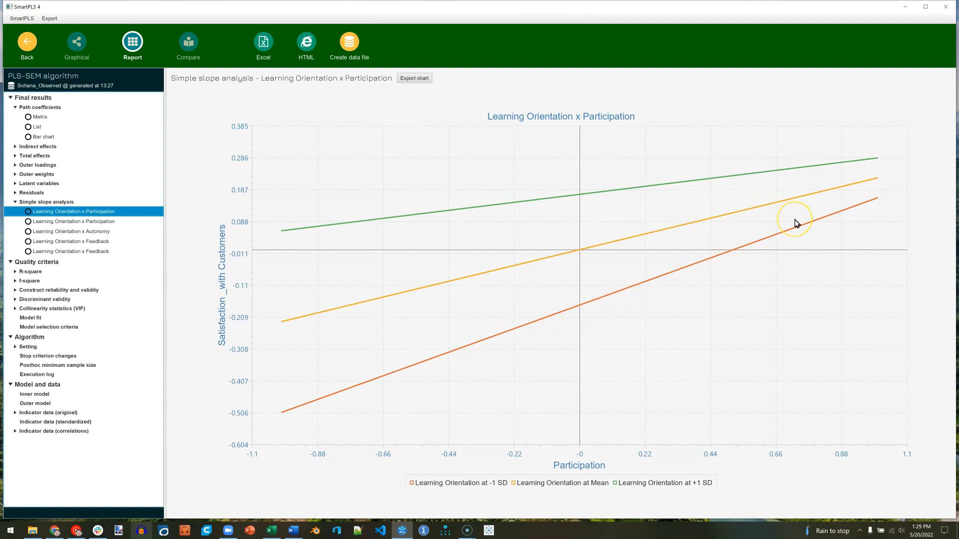
mouse_move(478, 240)
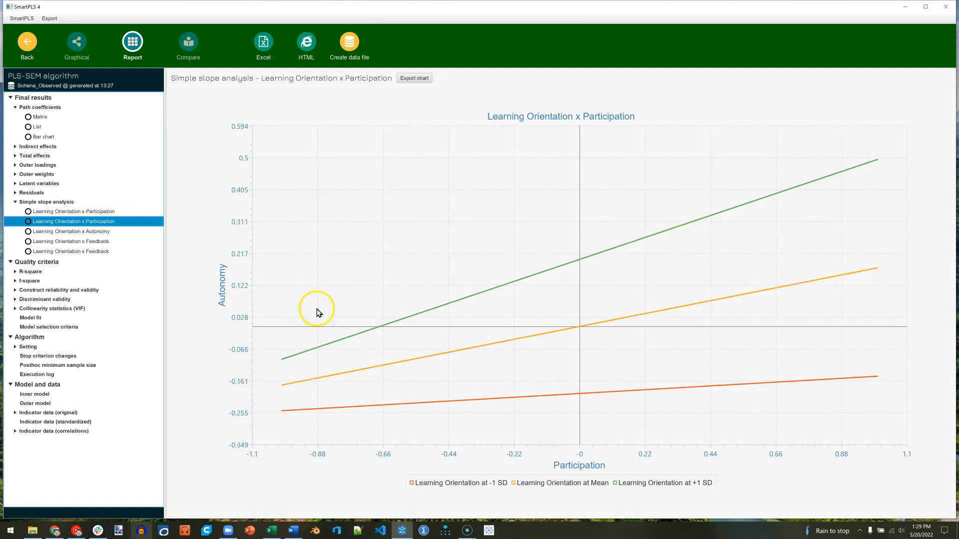
mouse_move(584, 473)
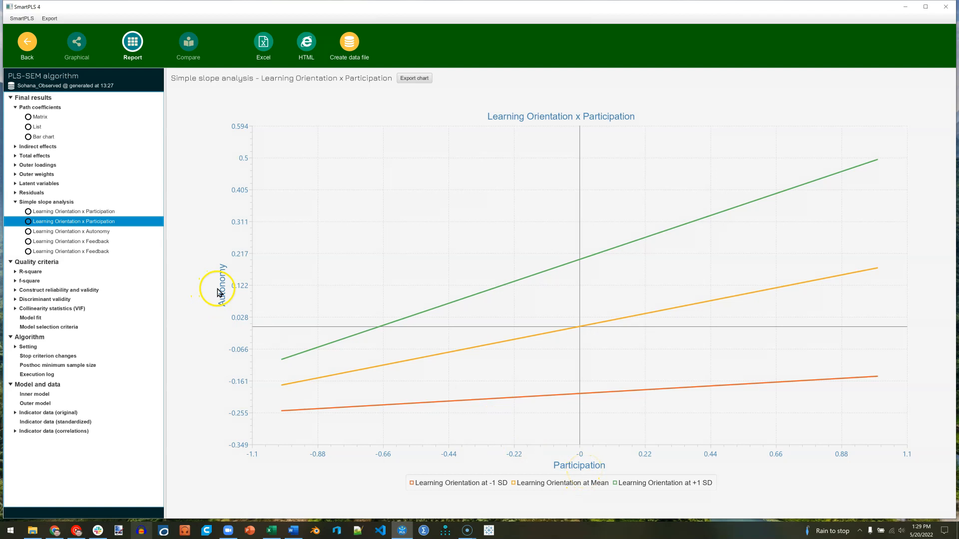
mouse_move(555, 342)
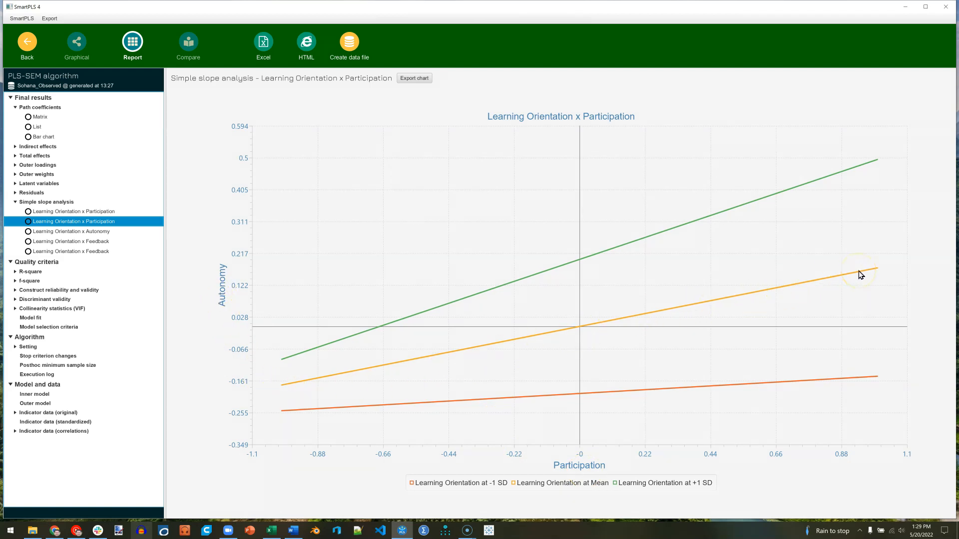
mouse_move(855, 280)
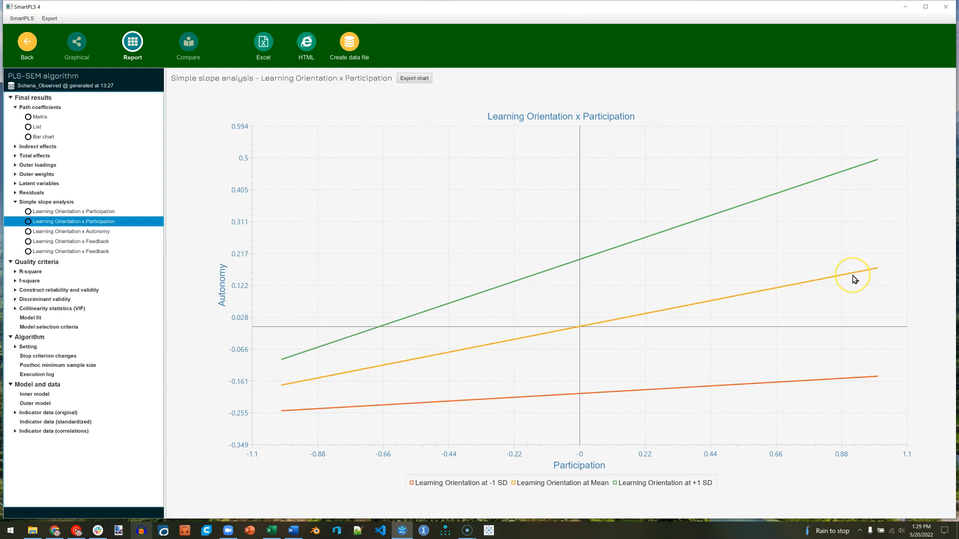
mouse_move(825, 178)
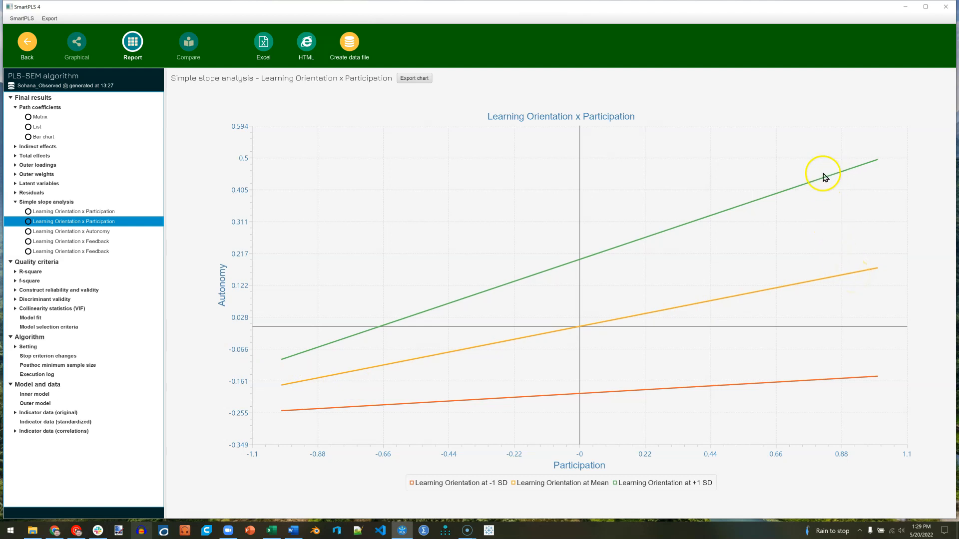
mouse_move(867, 262)
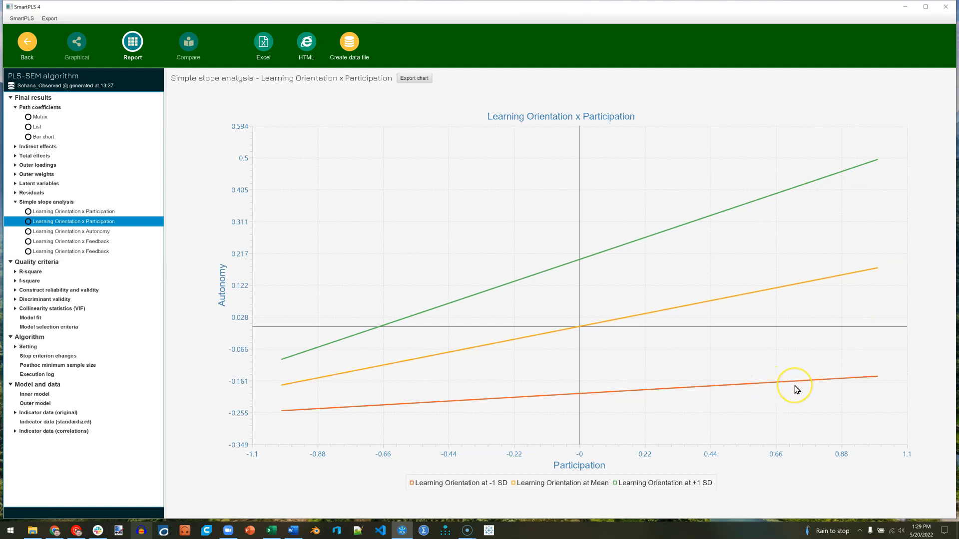
mouse_move(792, 276)
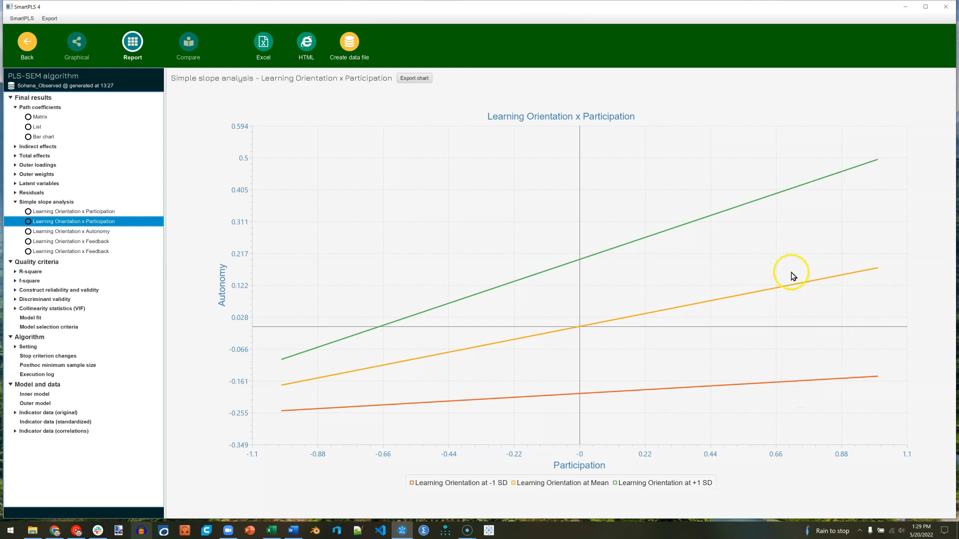
mouse_move(780, 199)
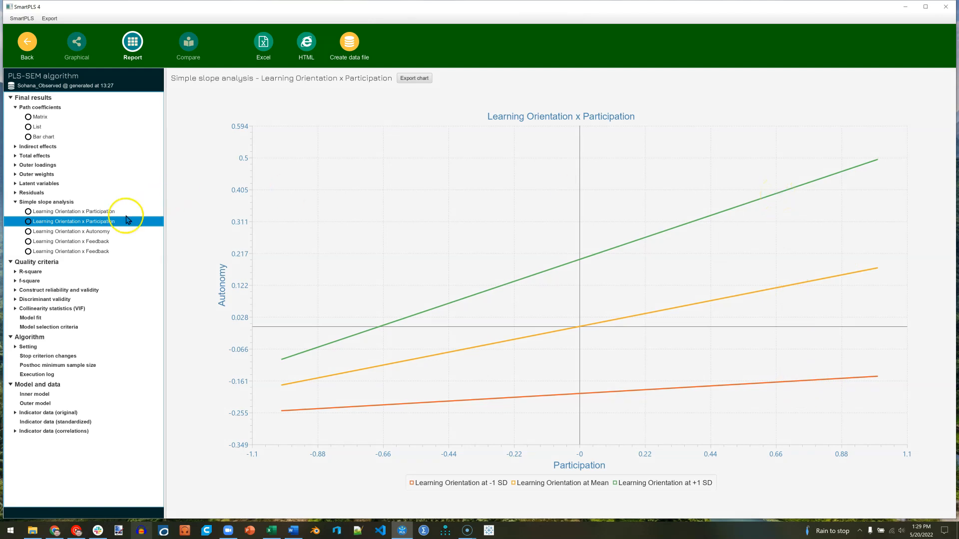
View the Learning Orientation x Autonomy simple slope chart for Satisfaction with Customers.
left_click(72, 231)
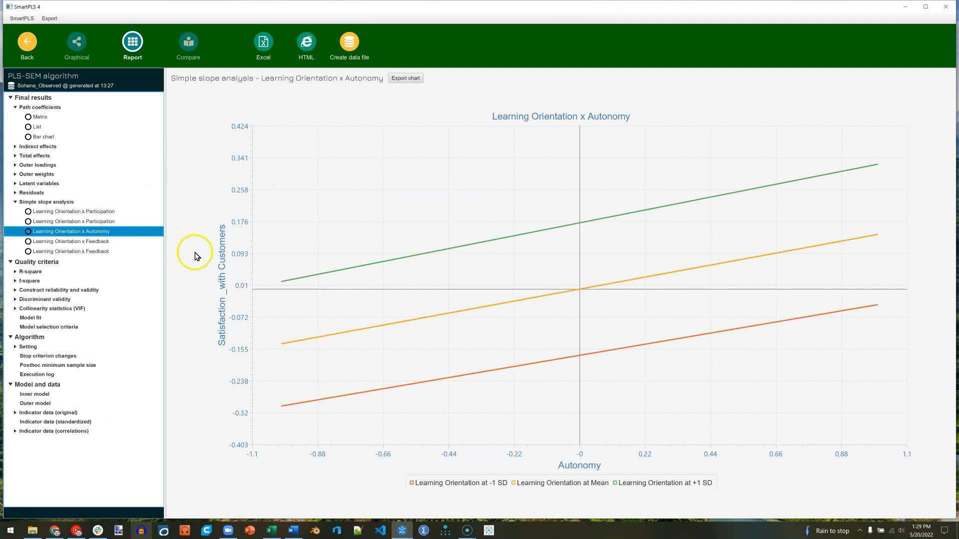
mouse_move(331, 338)
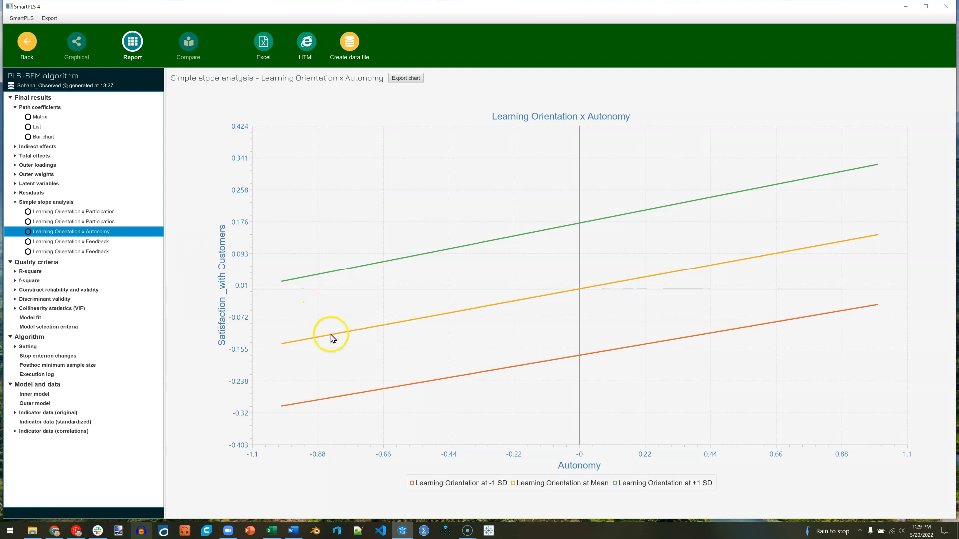
mouse_move(552, 367)
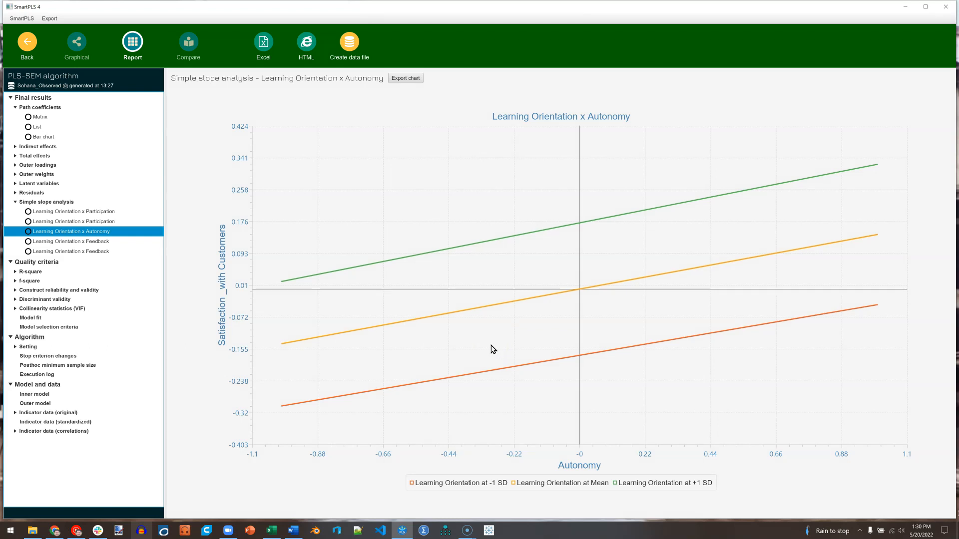
View the Learning Orientation x Feedback simple slope chart with Autonomy as outcome.
left_click(71, 241)
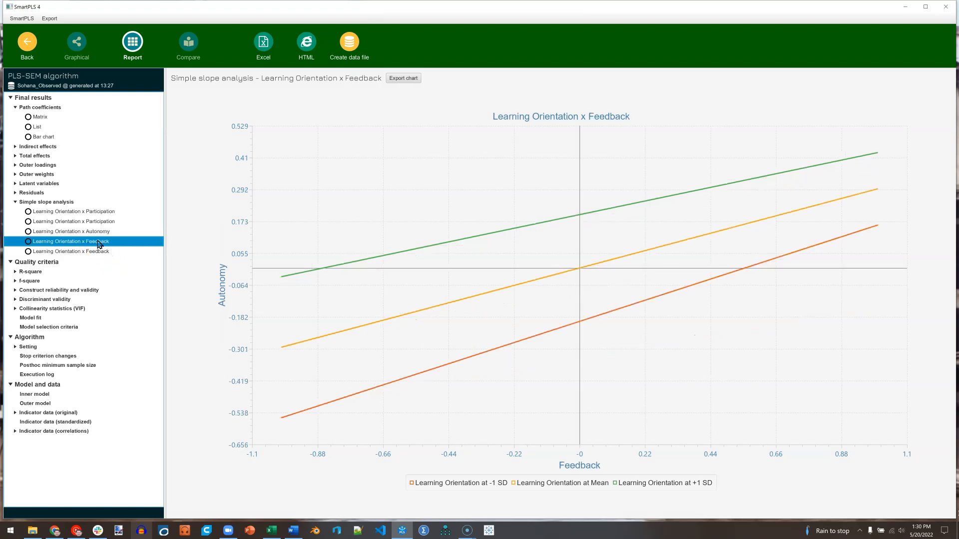
mouse_move(501, 243)
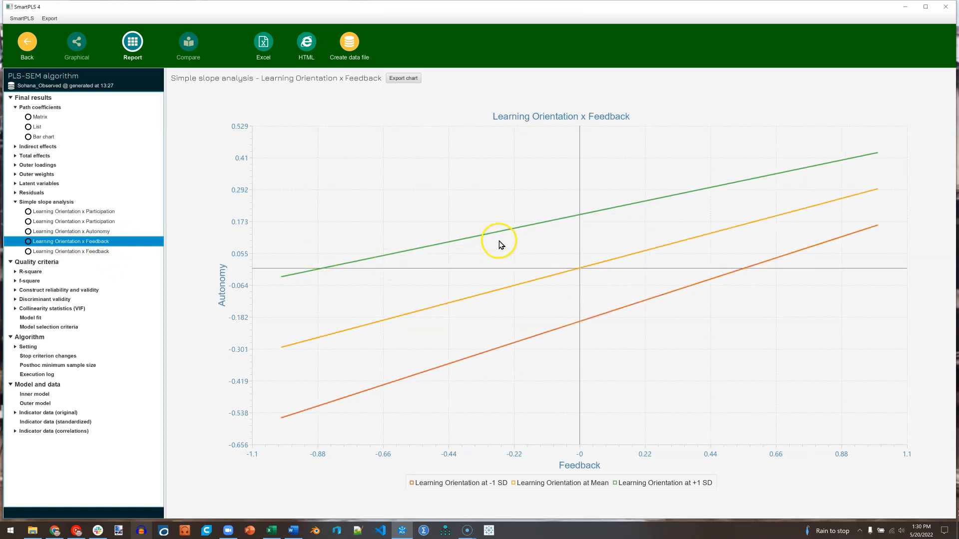
mouse_move(579, 226)
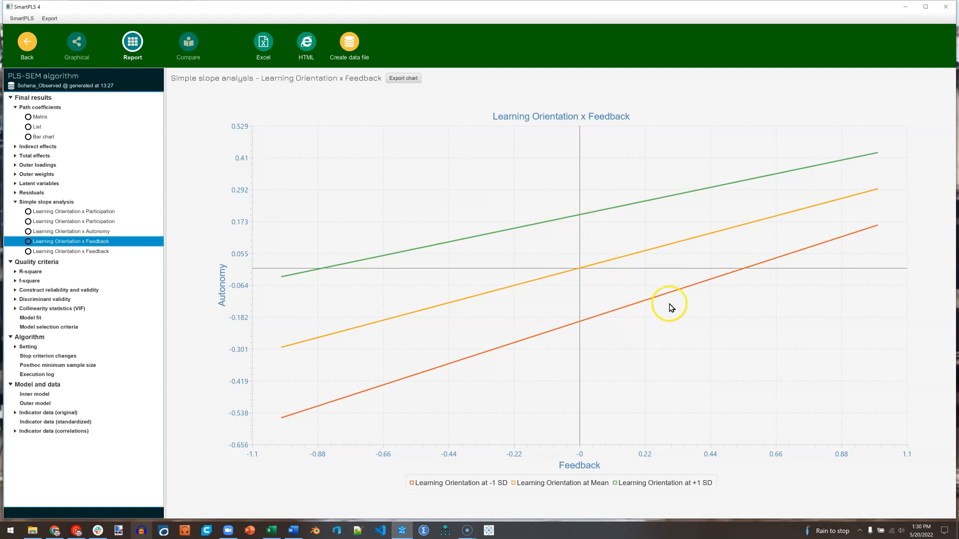
left_click(71, 252)
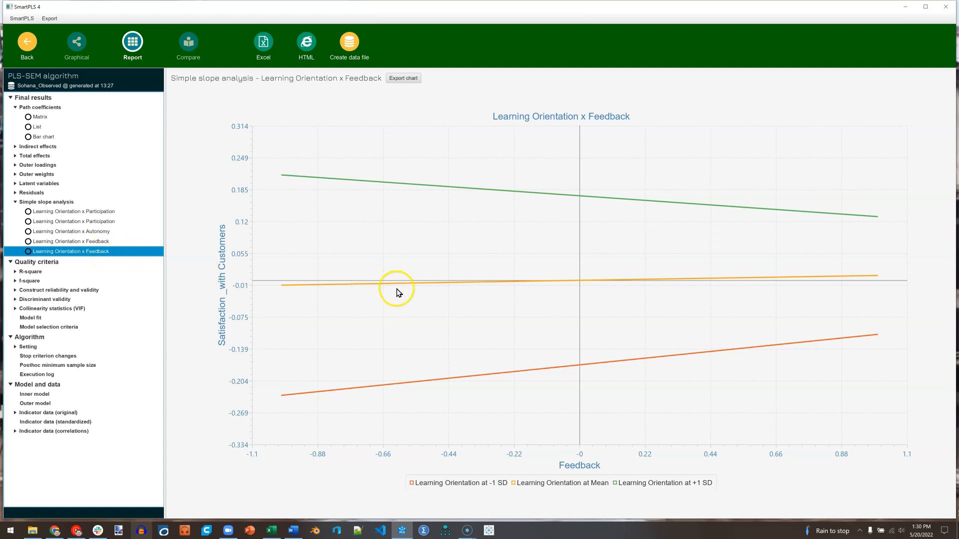
mouse_move(597, 471)
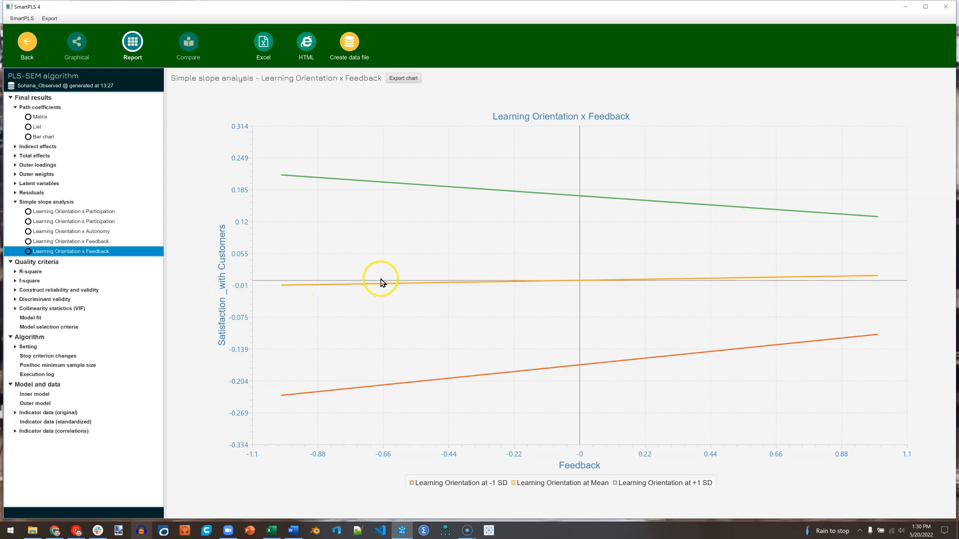
mouse_move(545, 282)
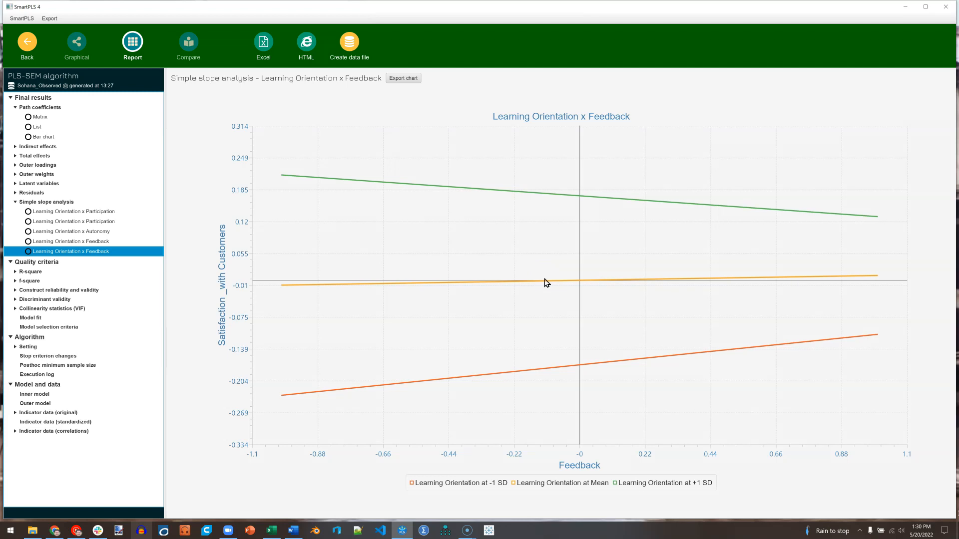
mouse_move(569, 212)
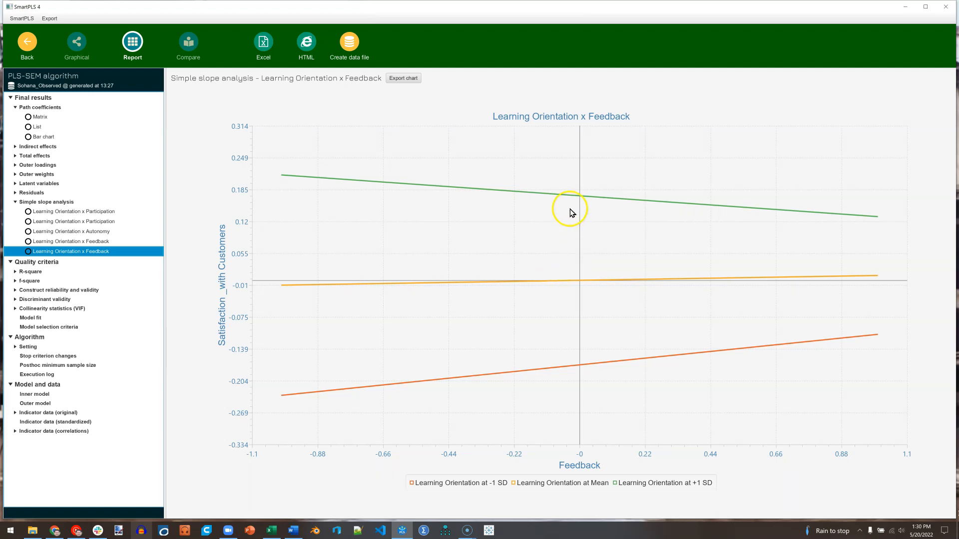
mouse_move(586, 204)
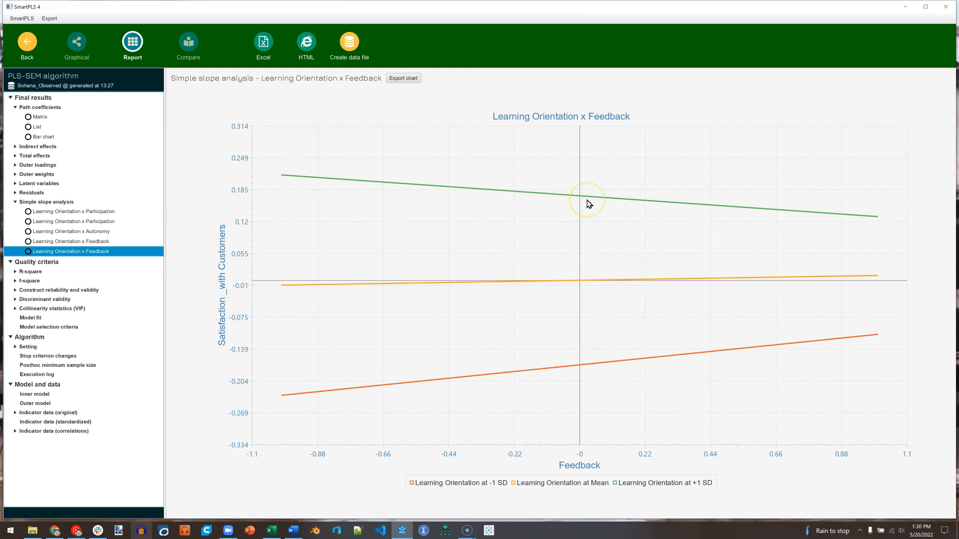
mouse_move(279, 185)
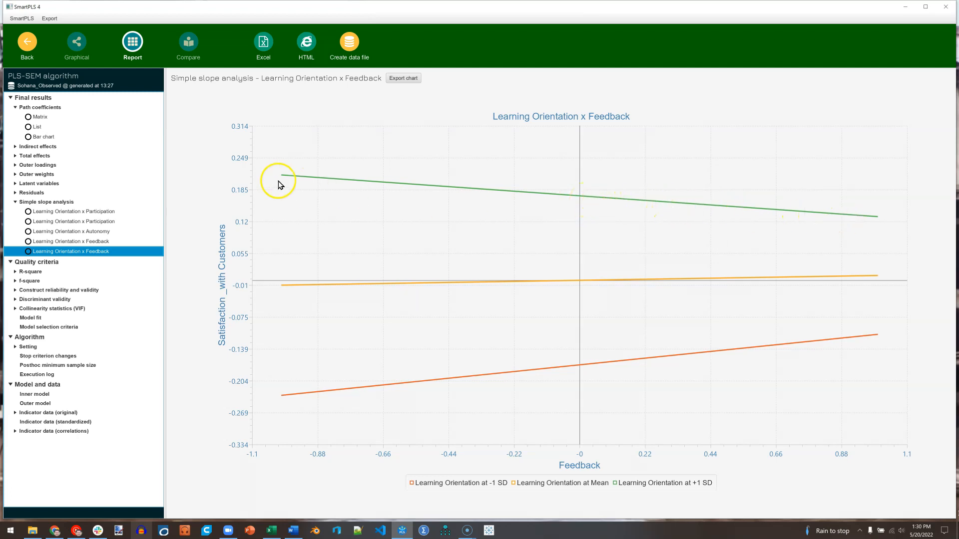
mouse_move(875, 212)
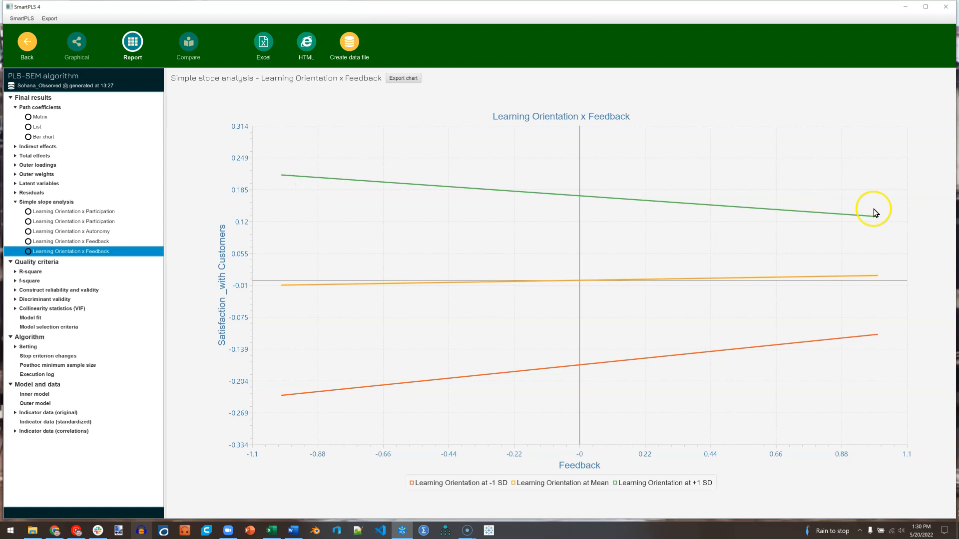
mouse_move(579, 370)
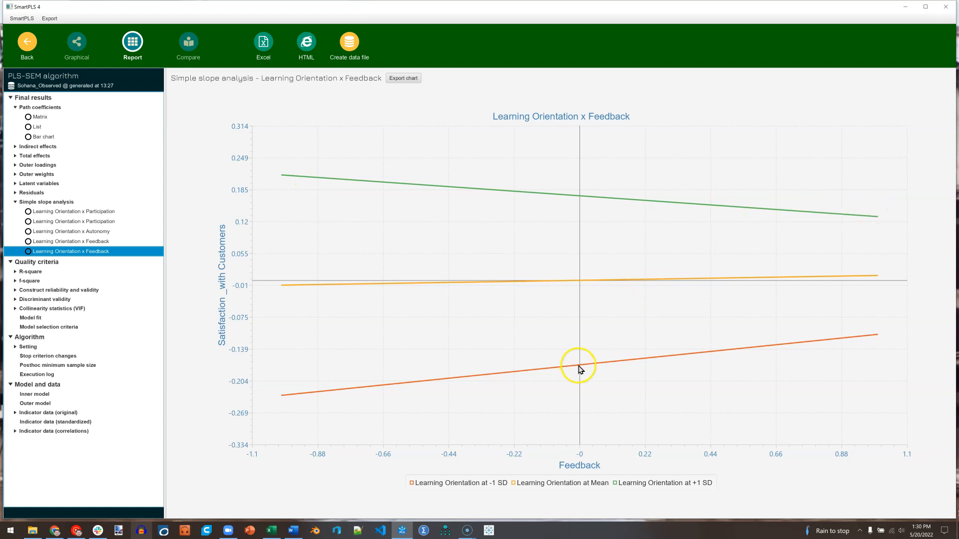
mouse_move(871, 344)
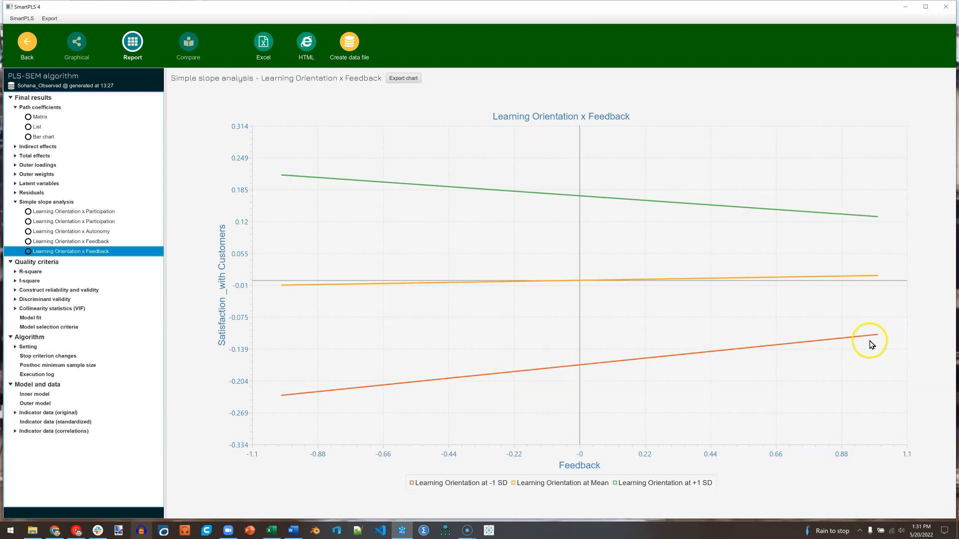
mouse_move(688, 309)
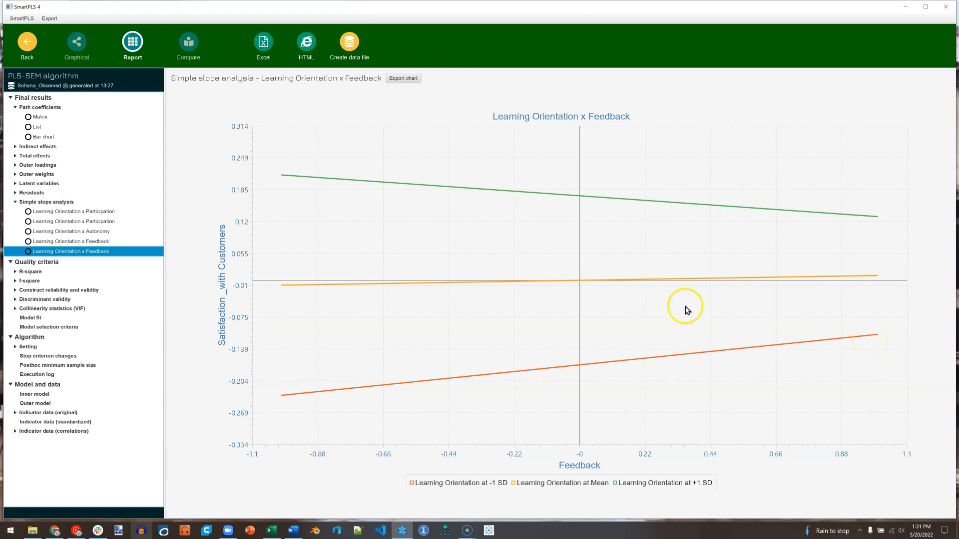
mouse_move(137, 87)
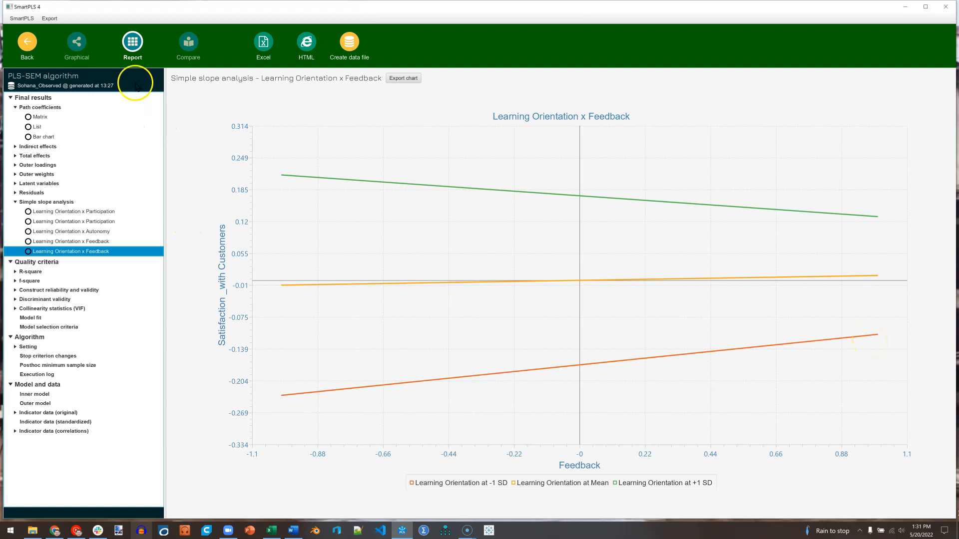
mouse_move(84, 44)
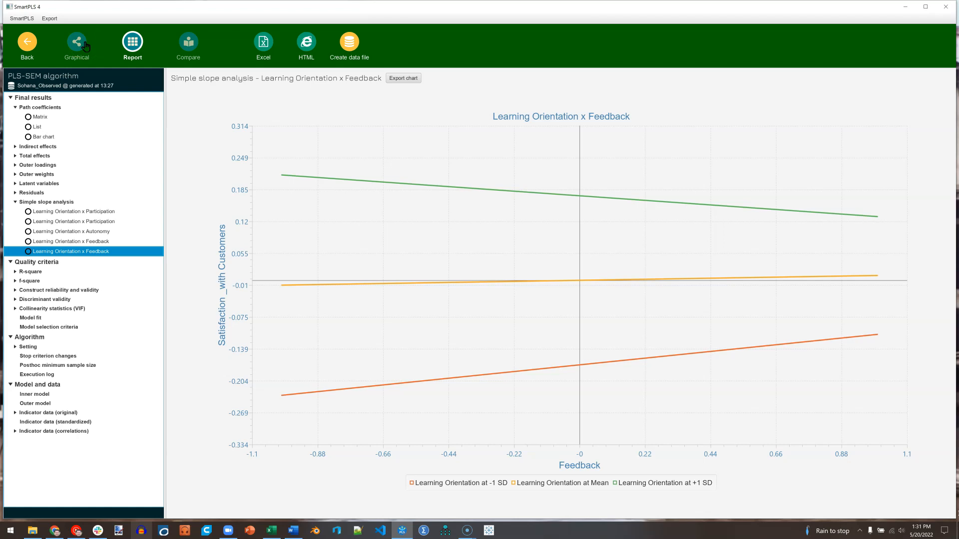
Return to the path model and run bootstrapping so p-values appear on the paths.
left_click(27, 45)
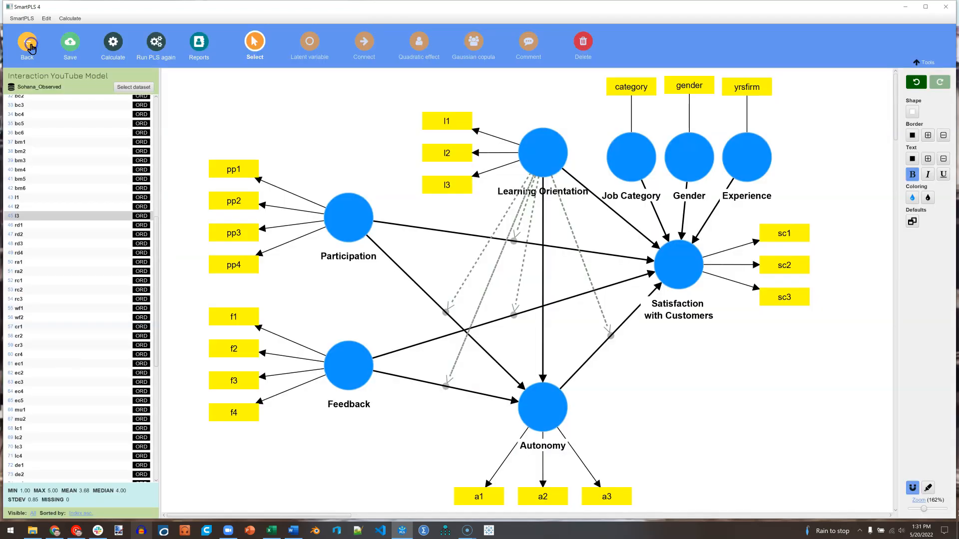
left_click(113, 43)
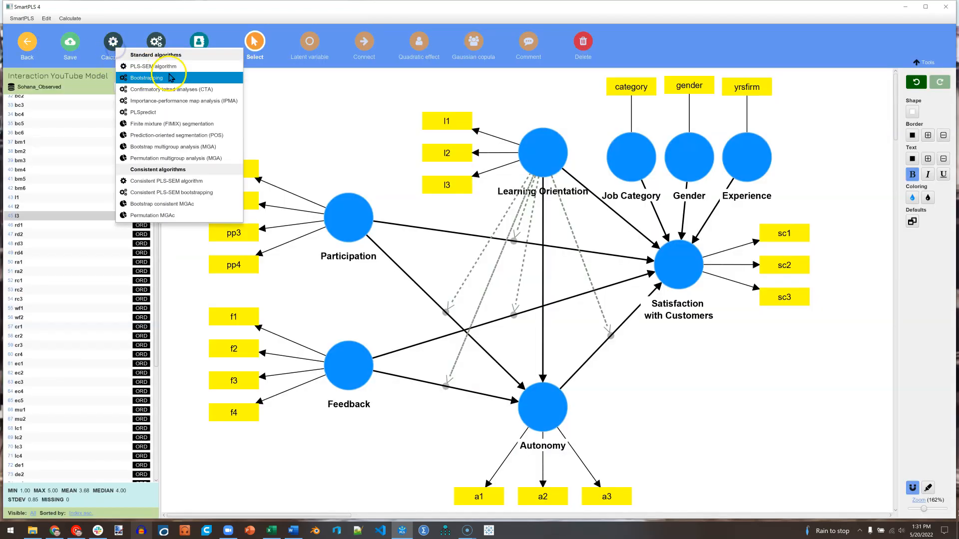
left_click(145, 78)
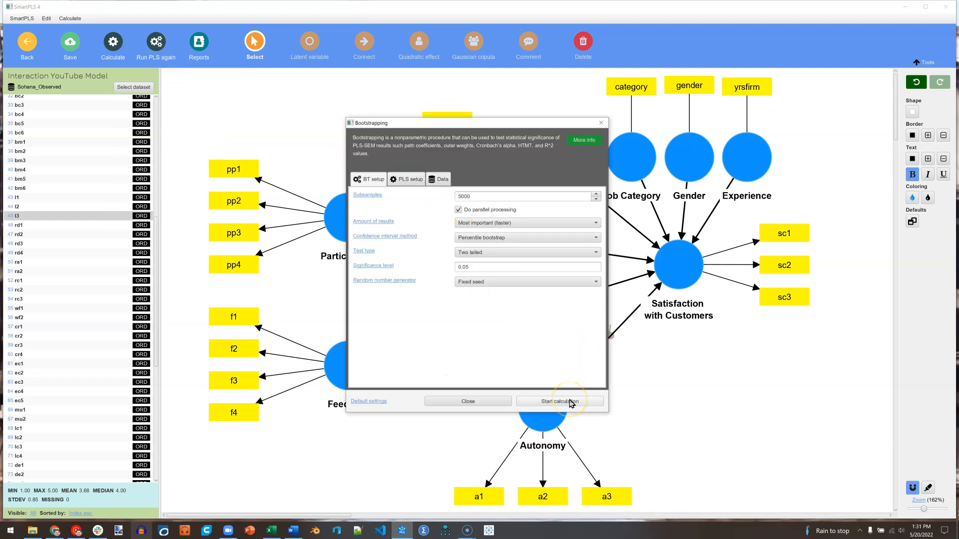
left_click(558, 402)
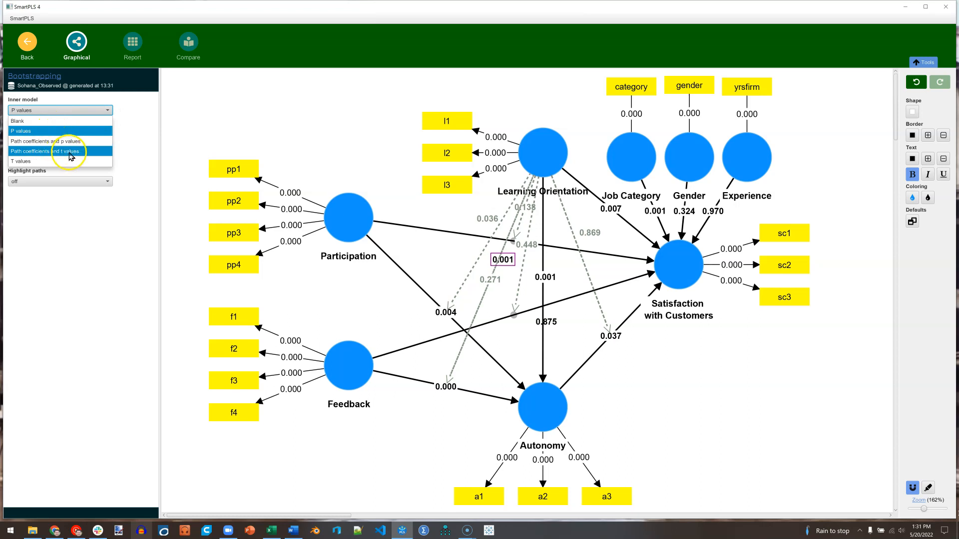
Set the inner model display to path coefficients with p-values, e.g. 0.294 (0.000).
left_click(46, 141)
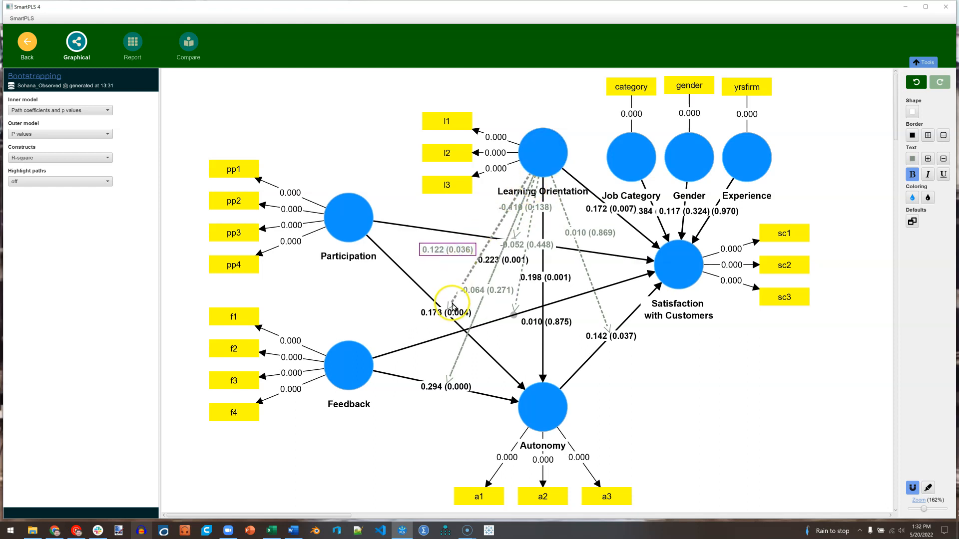
left_click(543, 406)
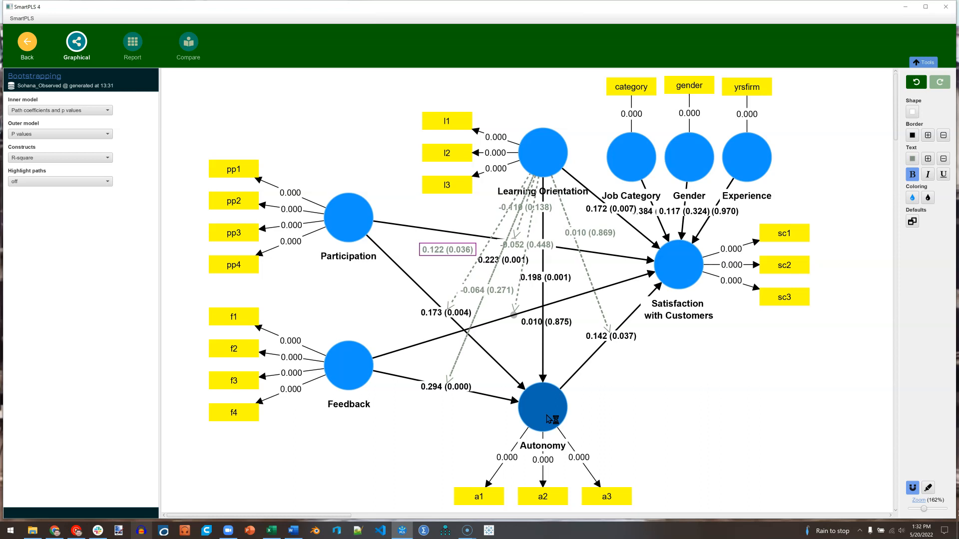
left_click(541, 407)
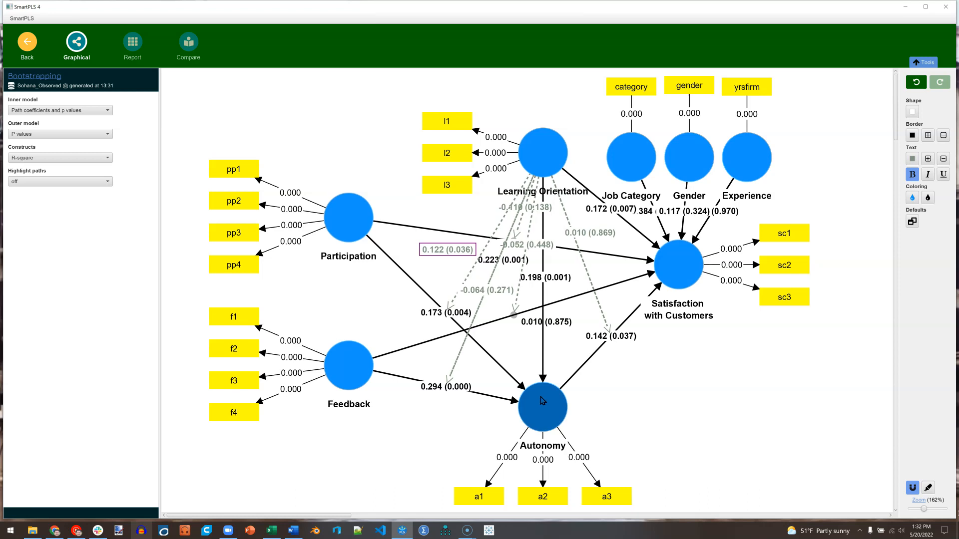
Show the bootstrapped path coefficients table with means, standard deviations, T statistics and p-values.
left_click(132, 44)
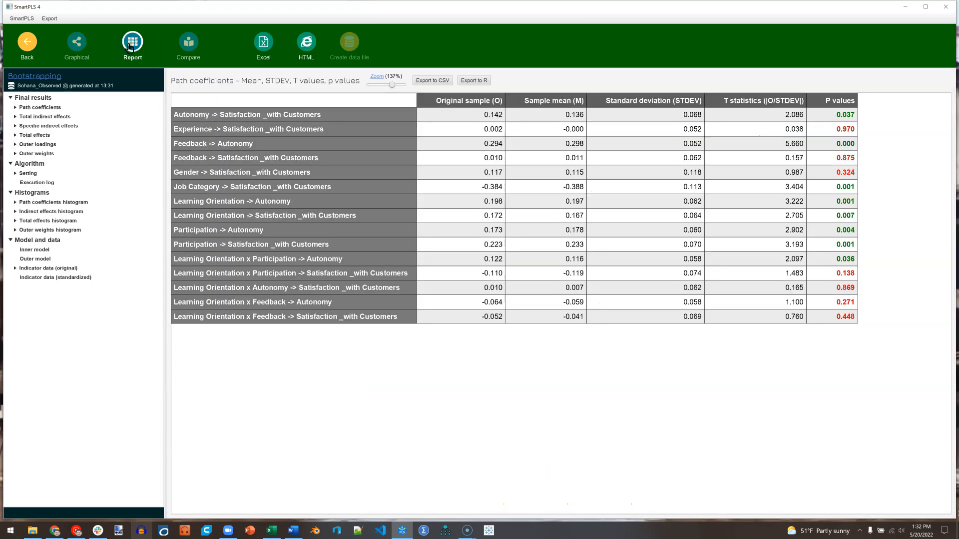
left_click(40, 107)
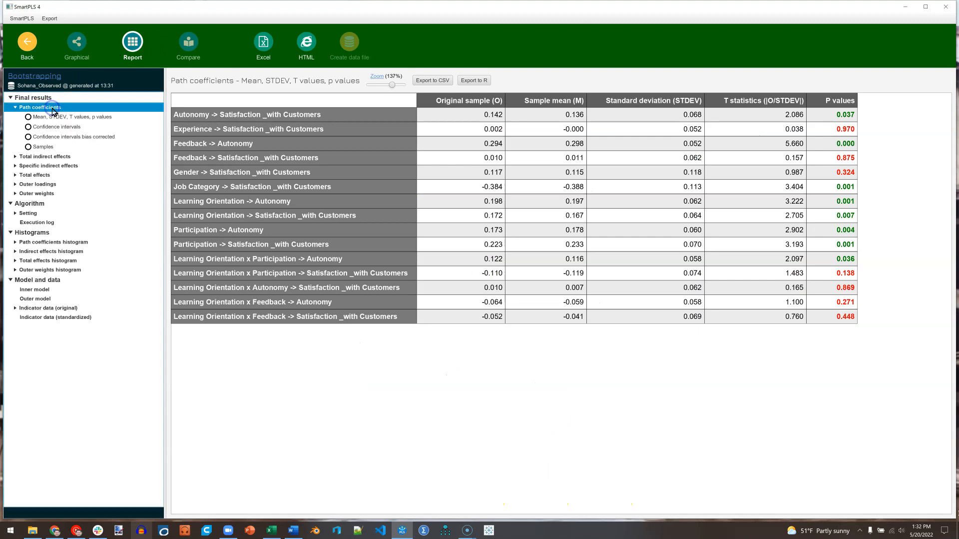
mouse_move(894, 149)
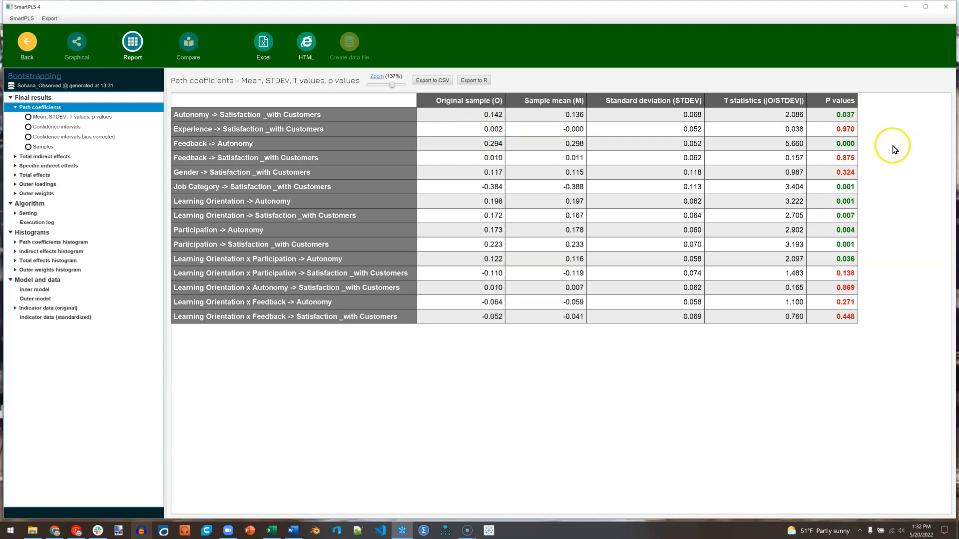
mouse_move(340, 275)
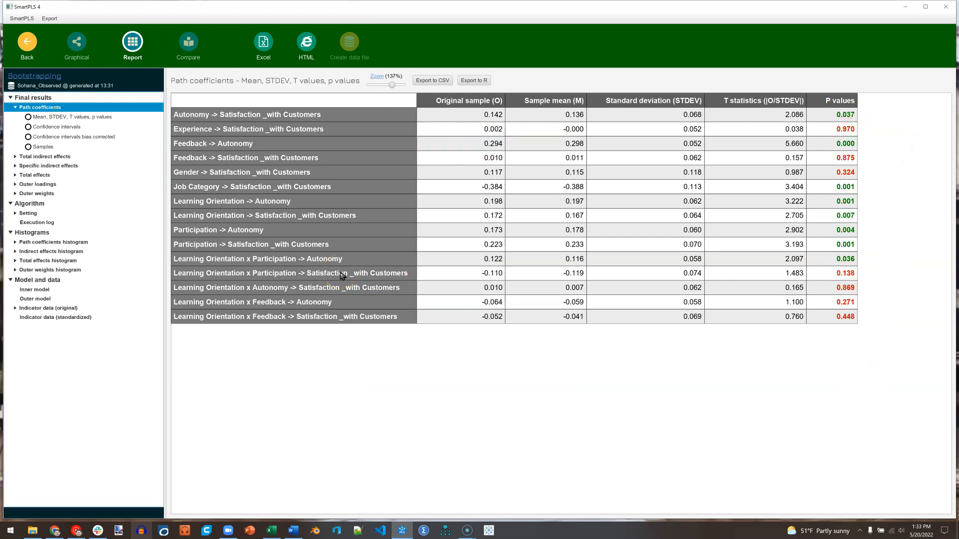